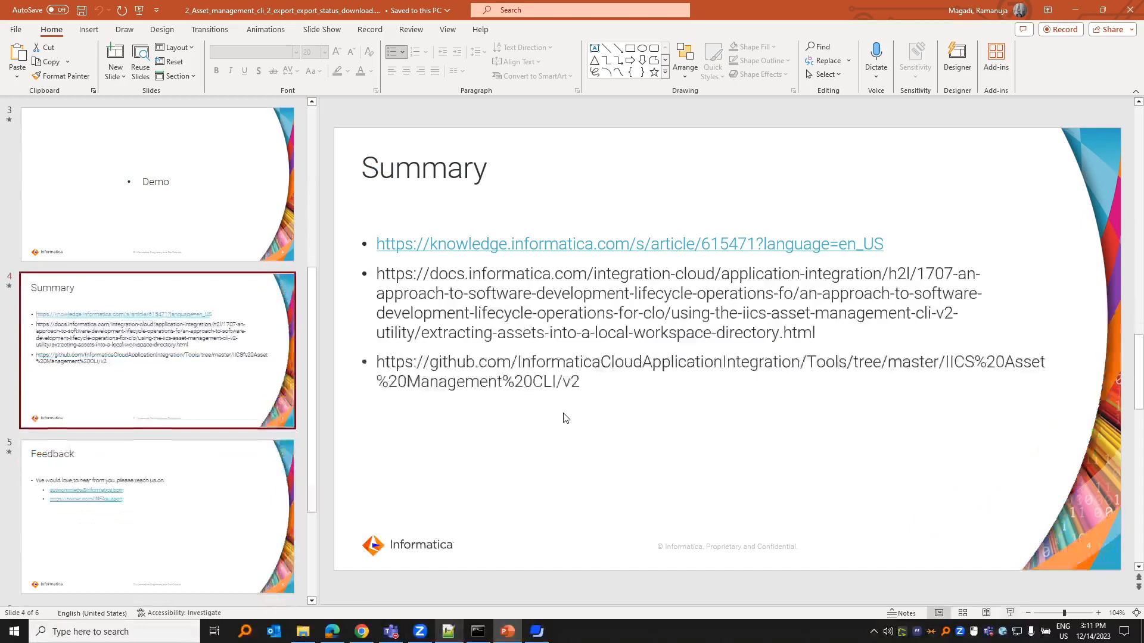
Open a Command Prompt in the Asset_managment win-x86_64 build folder
{"action": "left_click", "coordinate": [361, 631]}
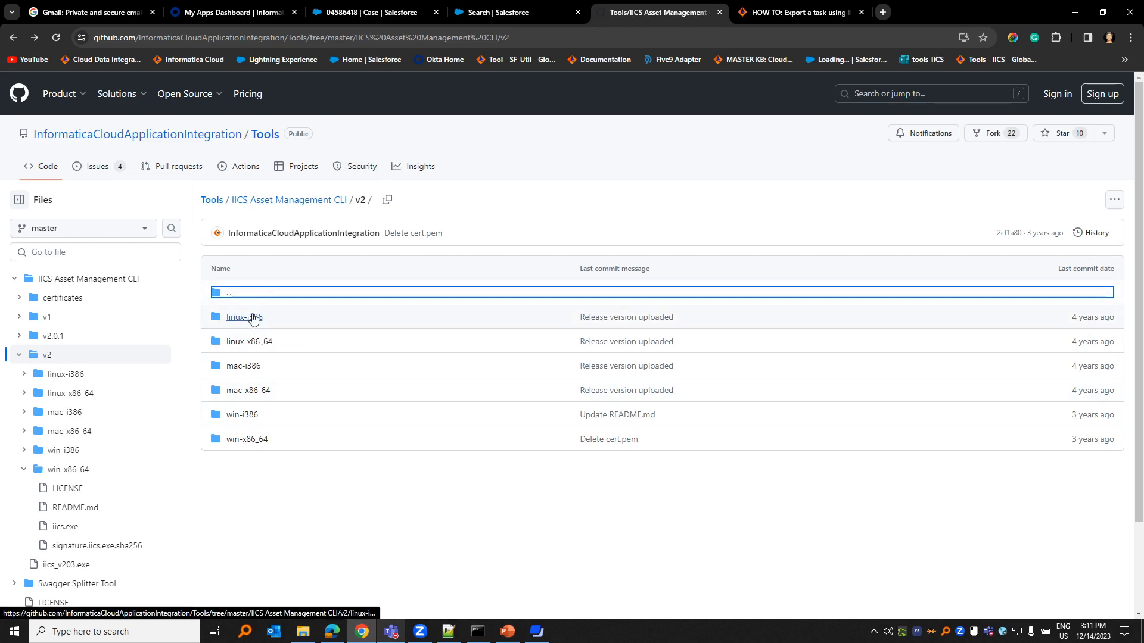
{"action": "mouse_move", "coordinate": [273, 464]}
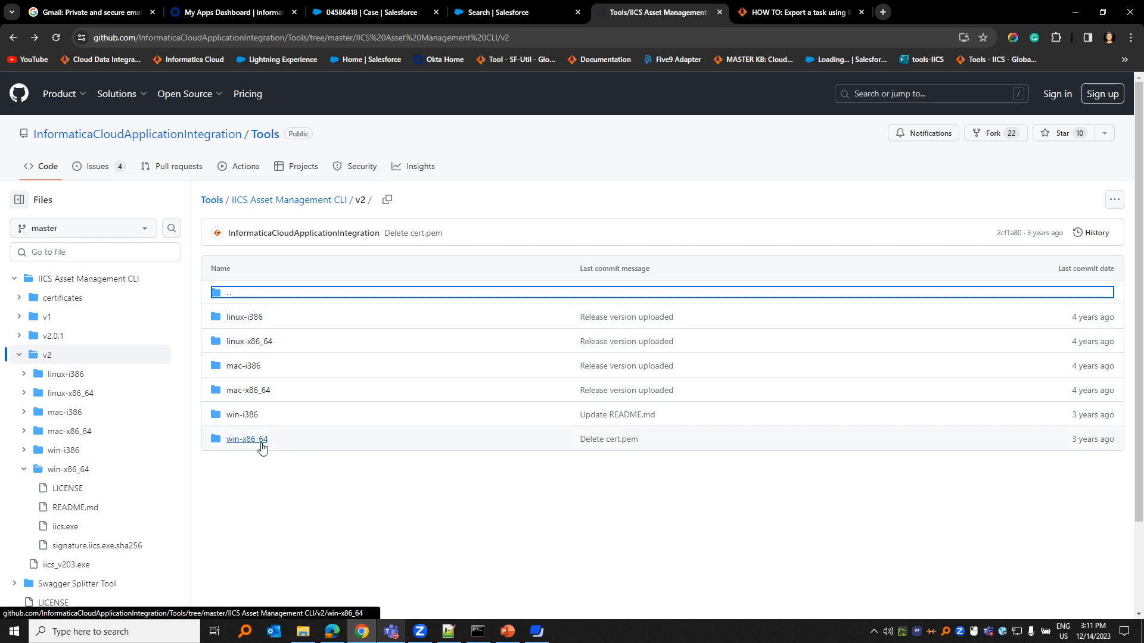
{"action": "mouse_move", "coordinate": [246, 439]}
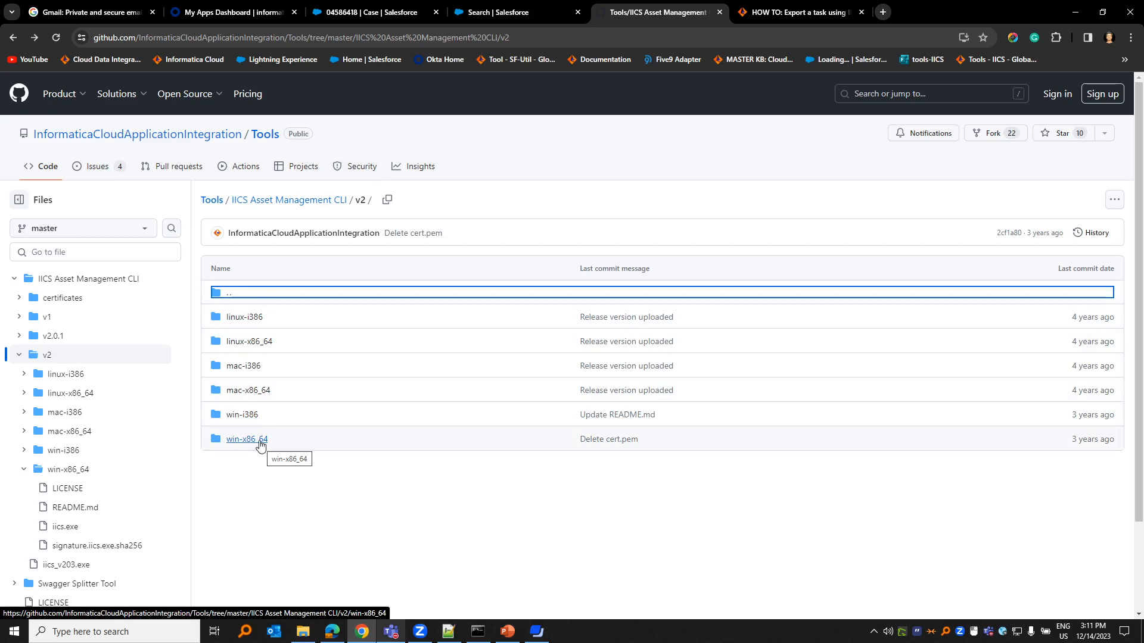
{"action": "left_click", "coordinate": [246, 438]}
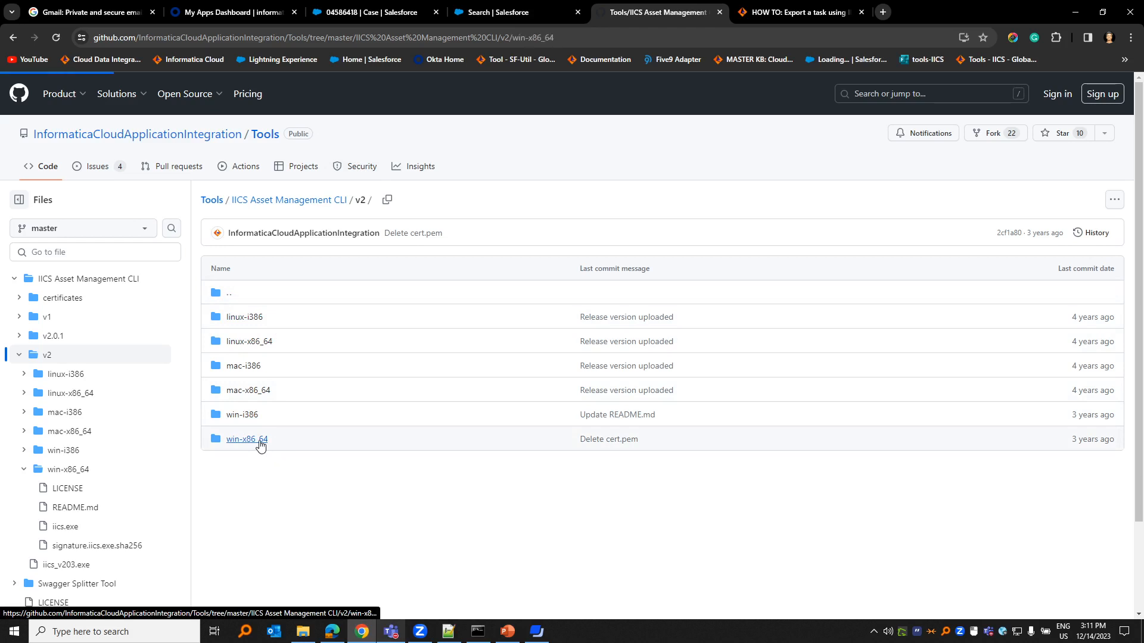
{"action": "left_click", "coordinate": [245, 438]}
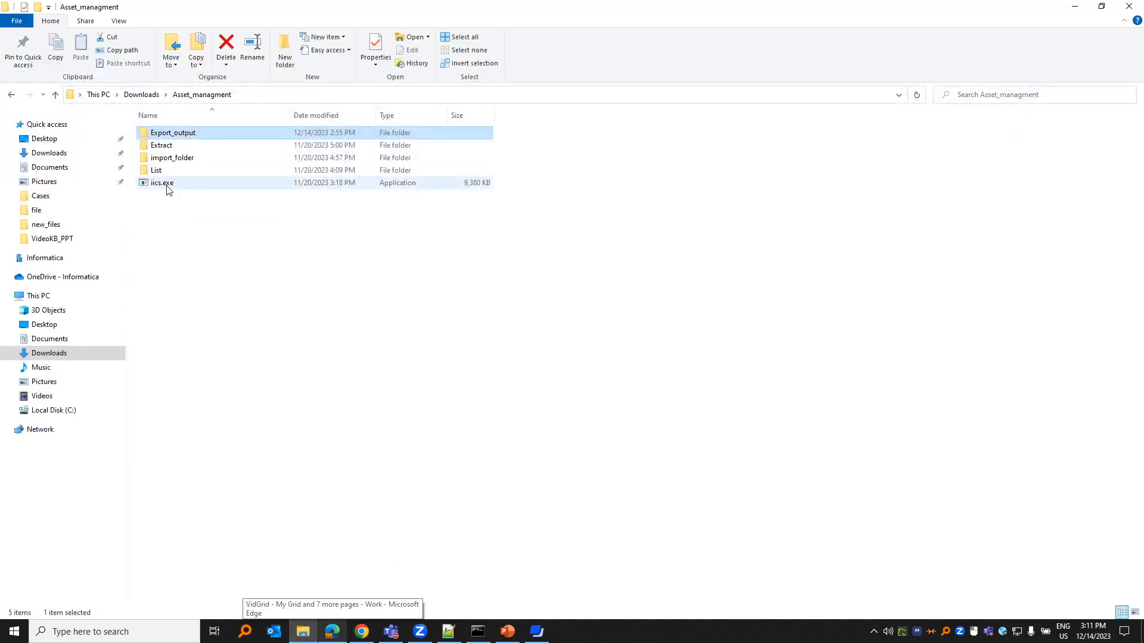
{"action": "mouse_move", "coordinate": [187, 191]}
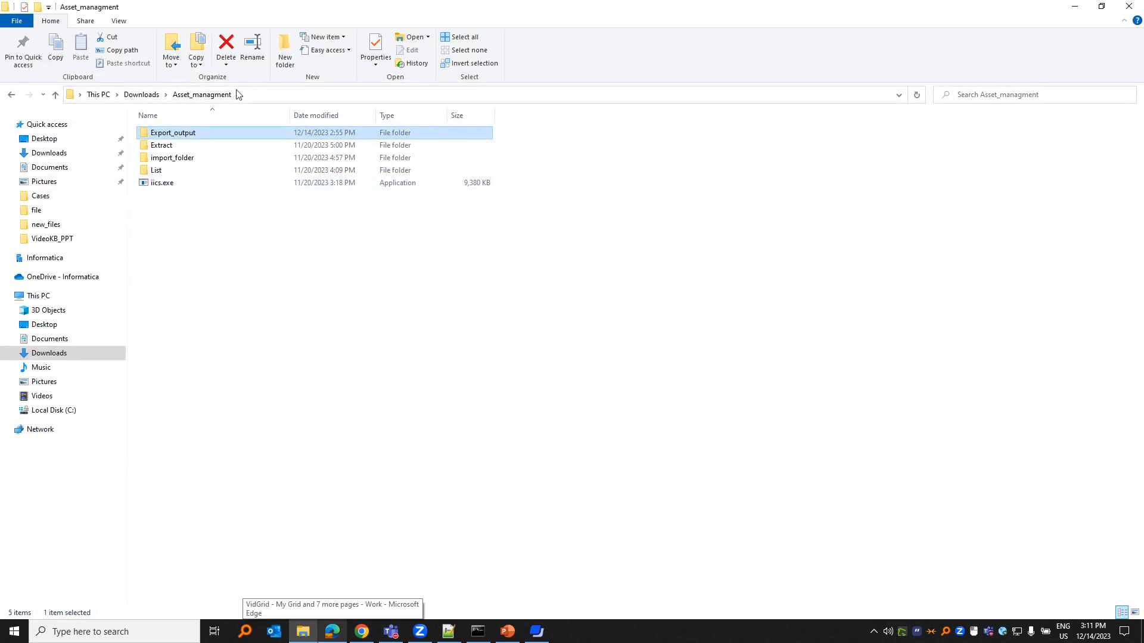
{"action": "mouse_move", "coordinate": [469, 530]}
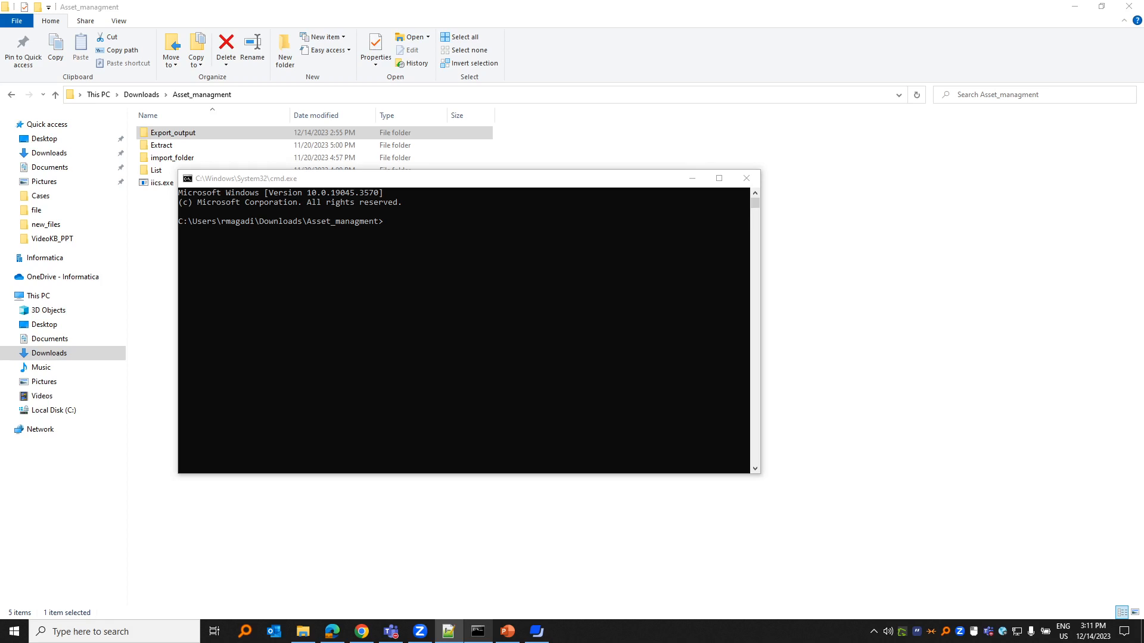
{"action": "mouse_move", "coordinate": [350, 245]}
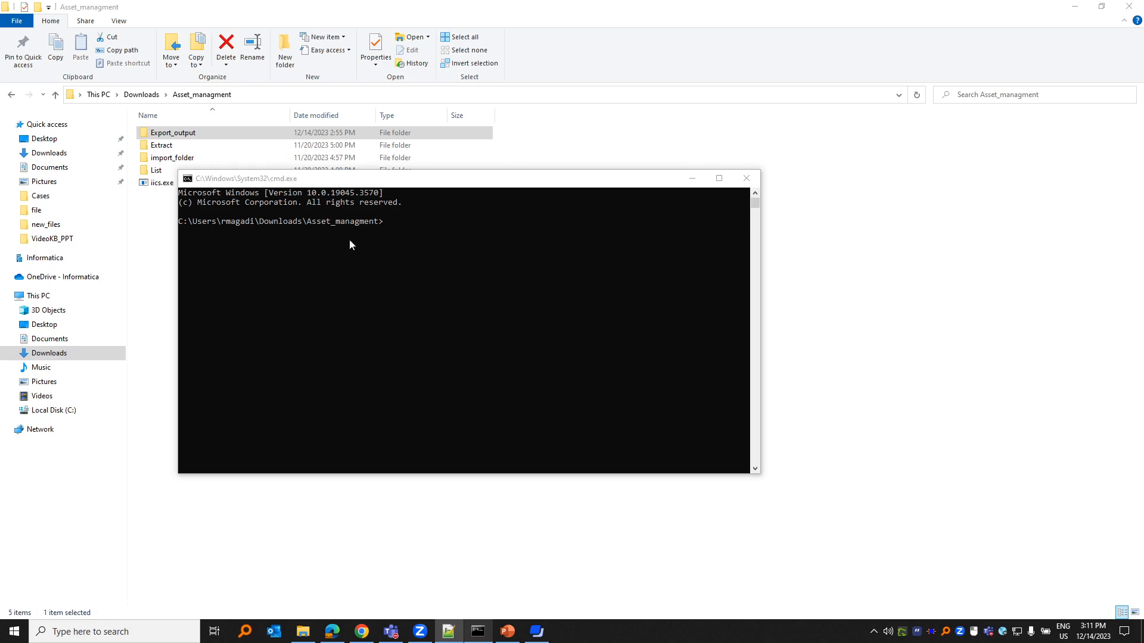
{"action": "type", "text": "iics export --region us  --username username1 --password Password@1 --zipFilePath C:\\Users\\rmagadi\\Downloads\\Asset_managment\\Export_output\\video_output.zip --logLevel info --artifacts Explore/Ramanuja/AAE_septermber_7.DTEMPLATE"}
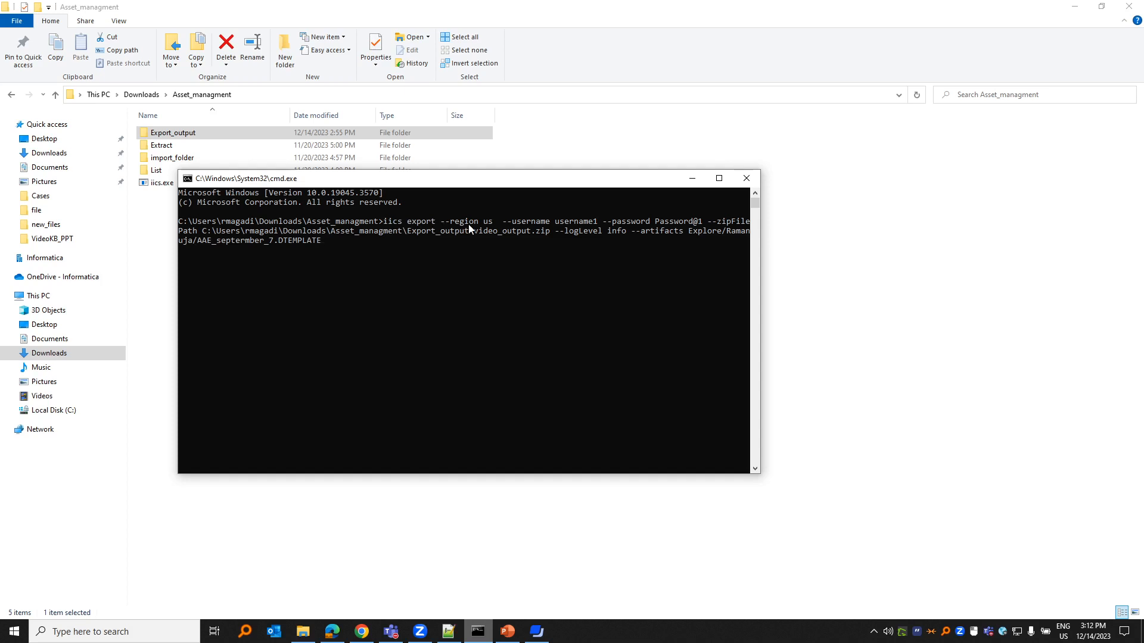
{"action": "mouse_move", "coordinate": [488, 230]}
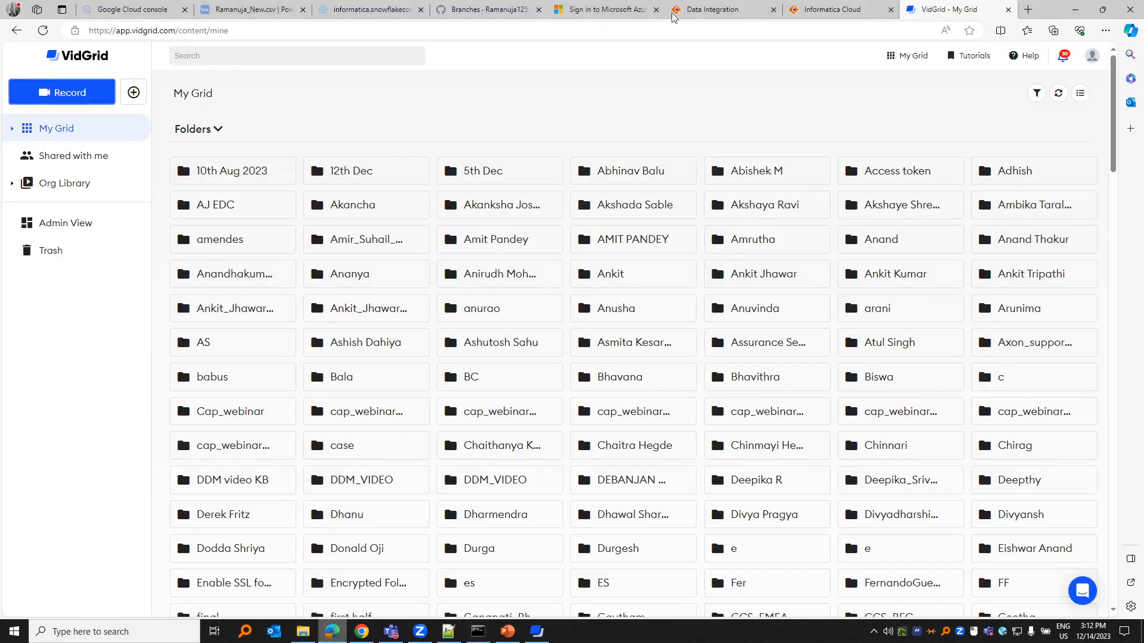
{"action": "left_click", "coordinate": [719, 9]}
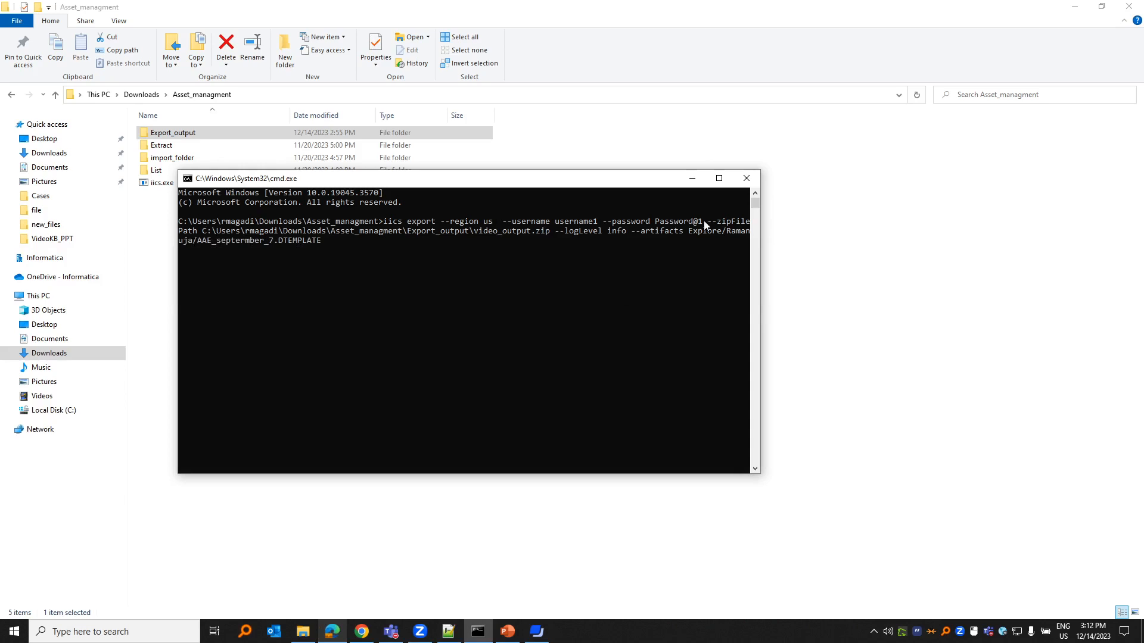
{"action": "mouse_move", "coordinate": [684, 235]}
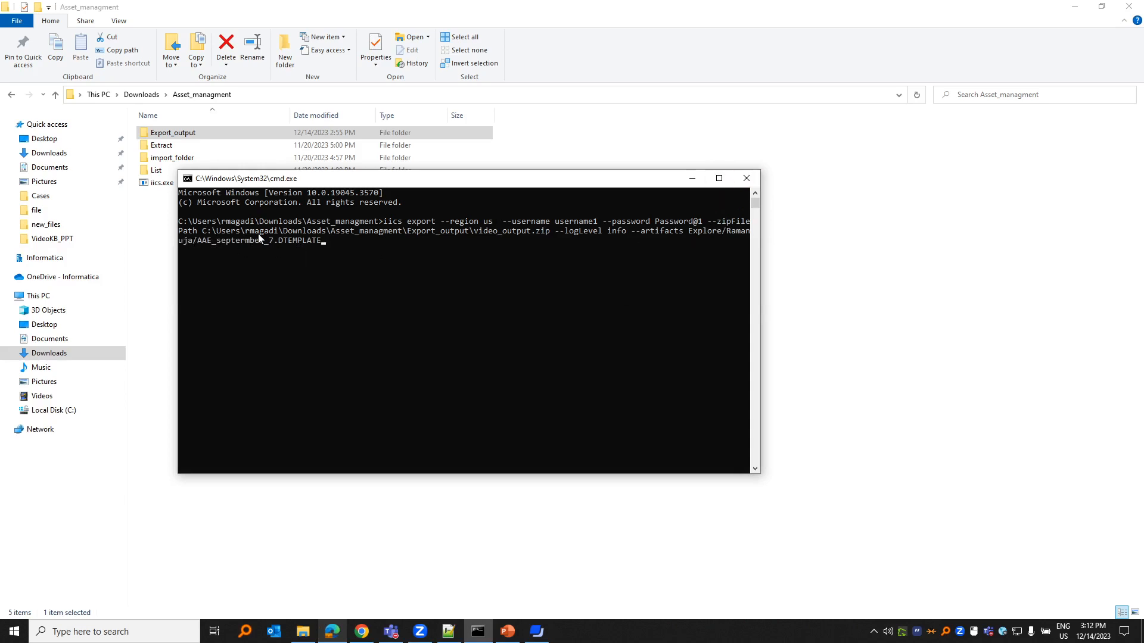
{"action": "mouse_move", "coordinate": [374, 243]}
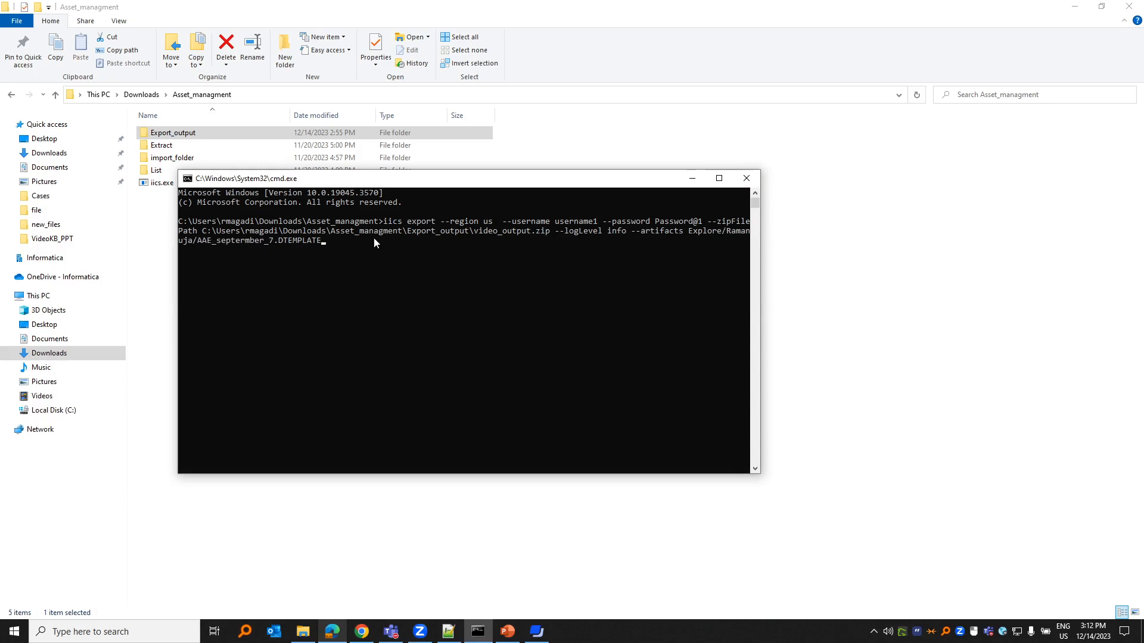
{"action": "mouse_move", "coordinate": [569, 238]}
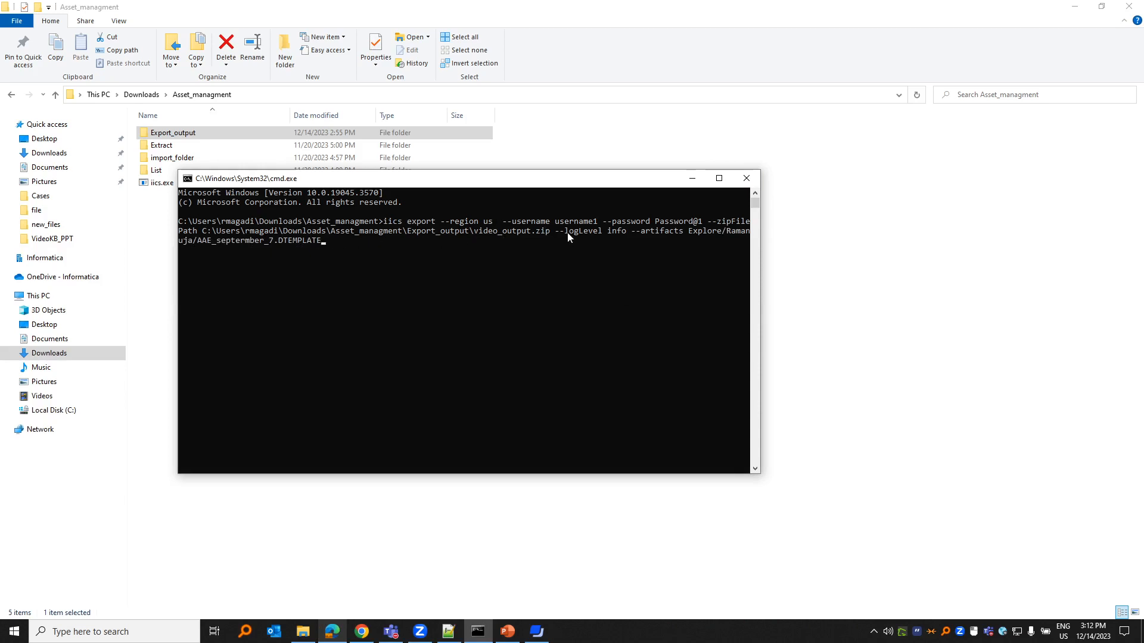
{"action": "mouse_move", "coordinate": [629, 238]}
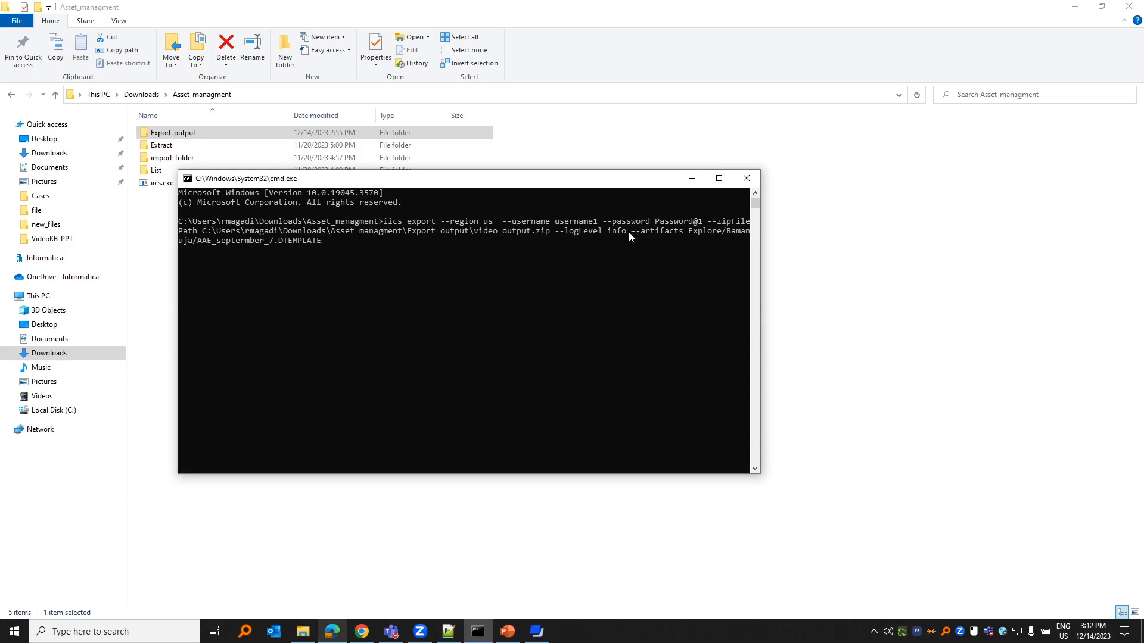
{"action": "mouse_move", "coordinate": [673, 230]}
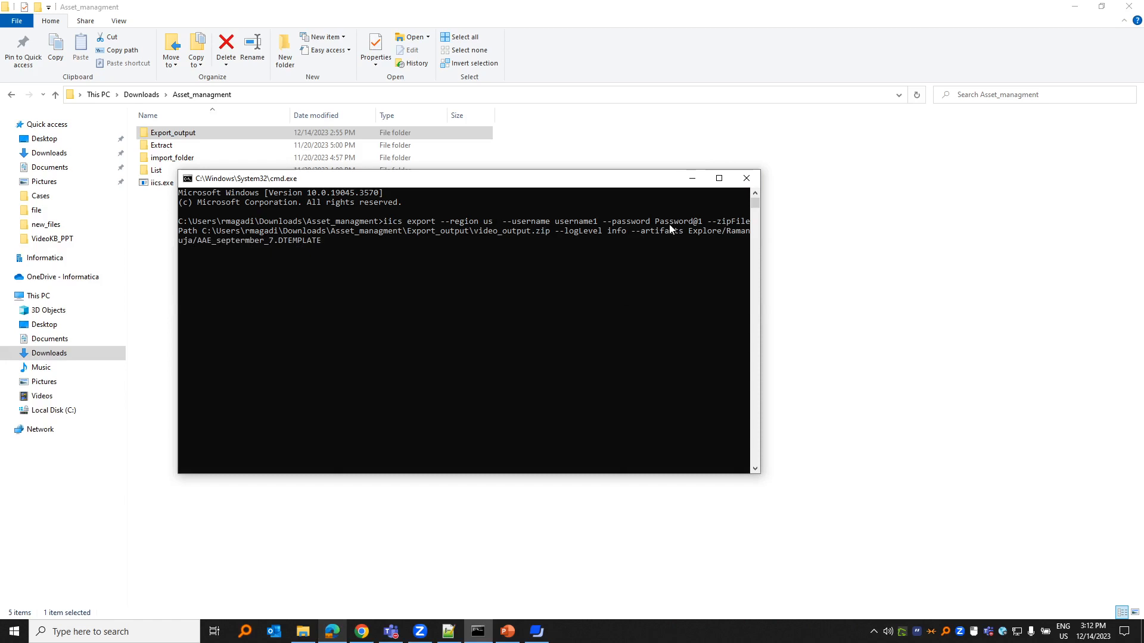
{"action": "mouse_move", "coordinate": [270, 258]}
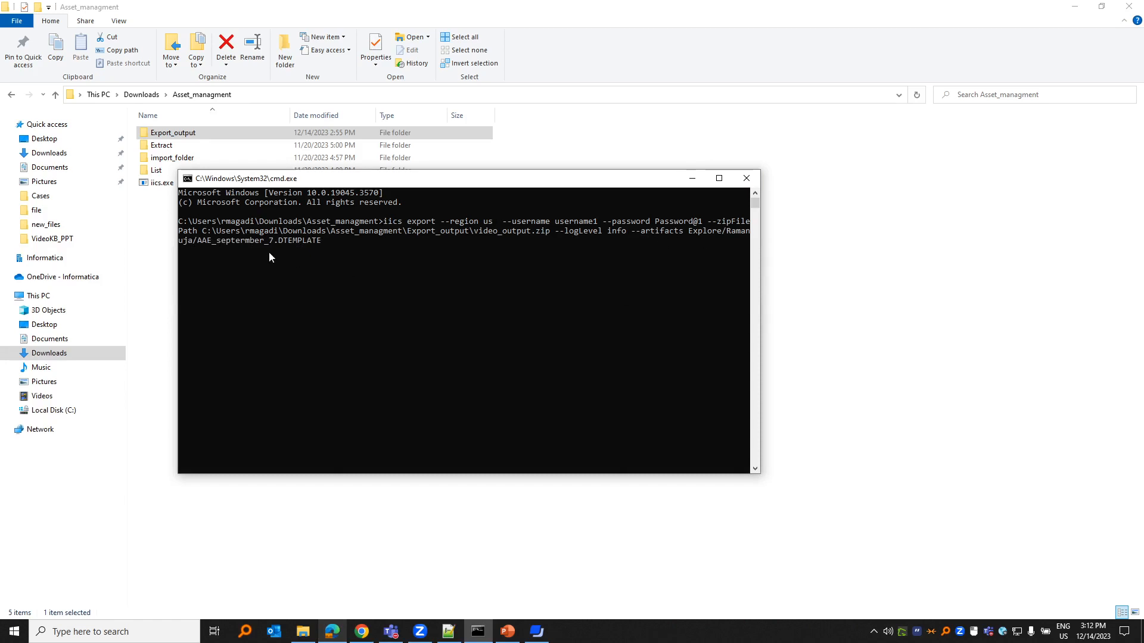
{"action": "mouse_move", "coordinate": [423, 242]}
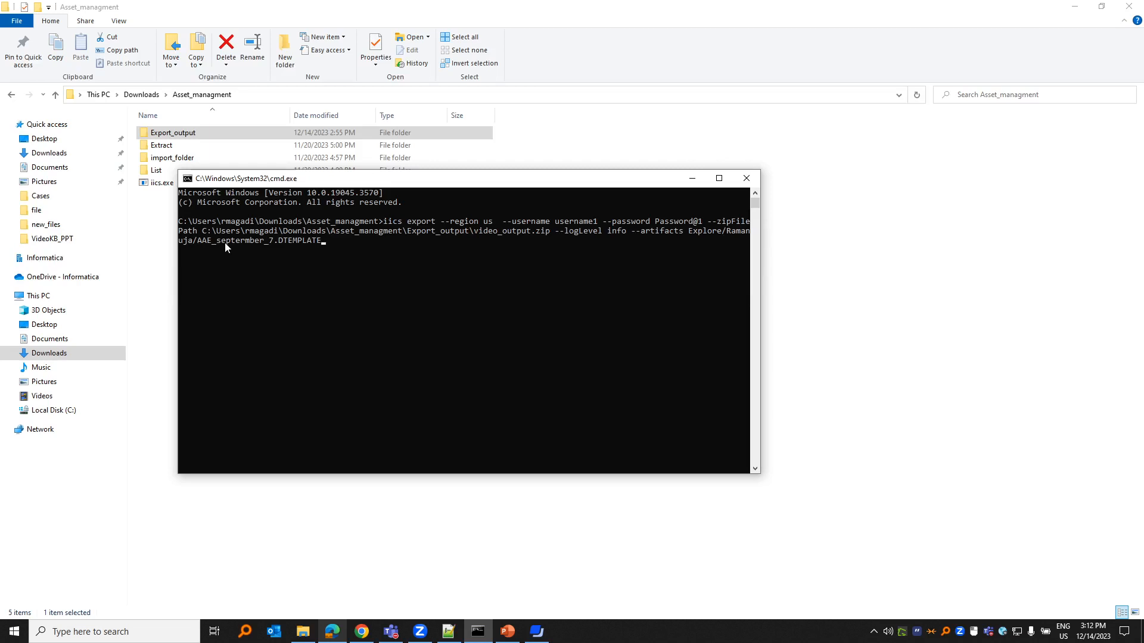
{"action": "mouse_move", "coordinate": [292, 246]}
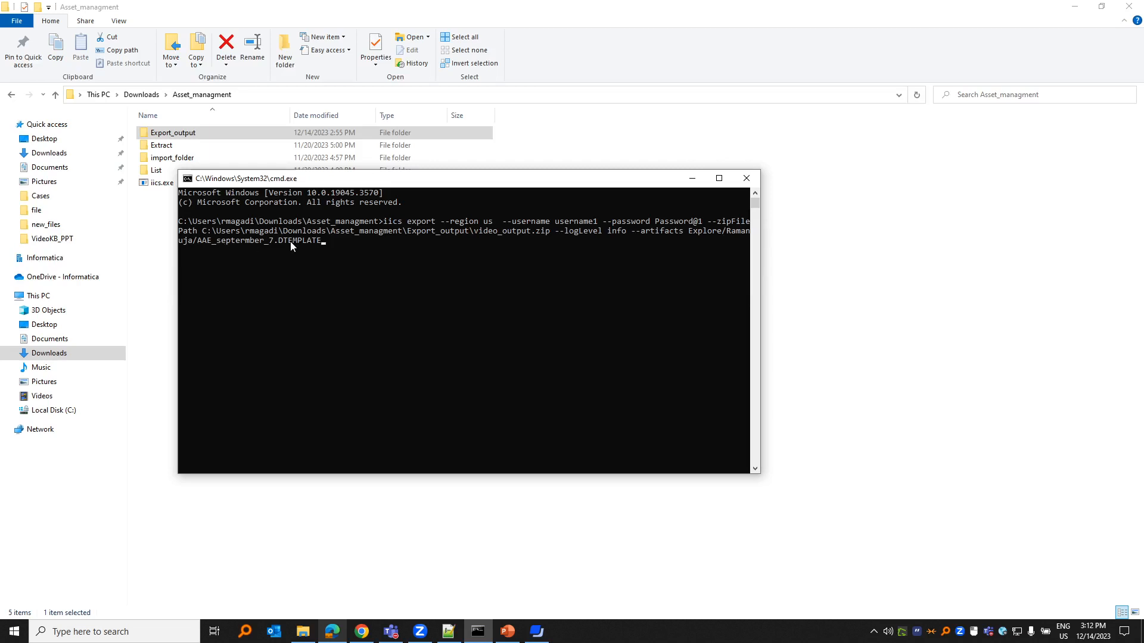
{"action": "mouse_move", "coordinate": [296, 245]}
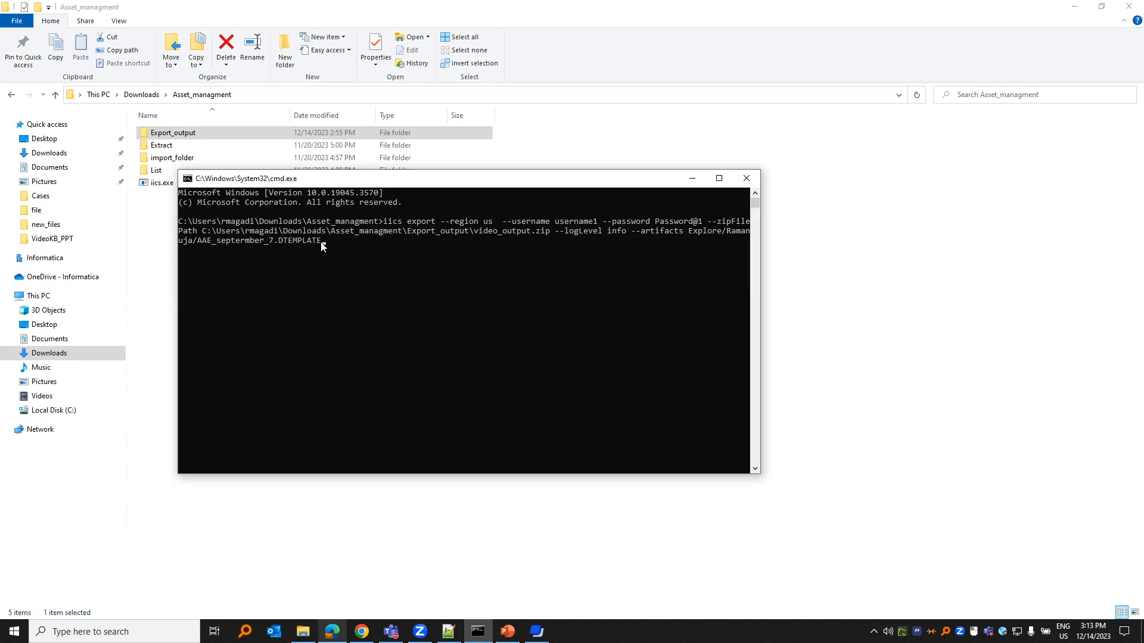
{"action": "mouse_move", "coordinate": [300, 248]}
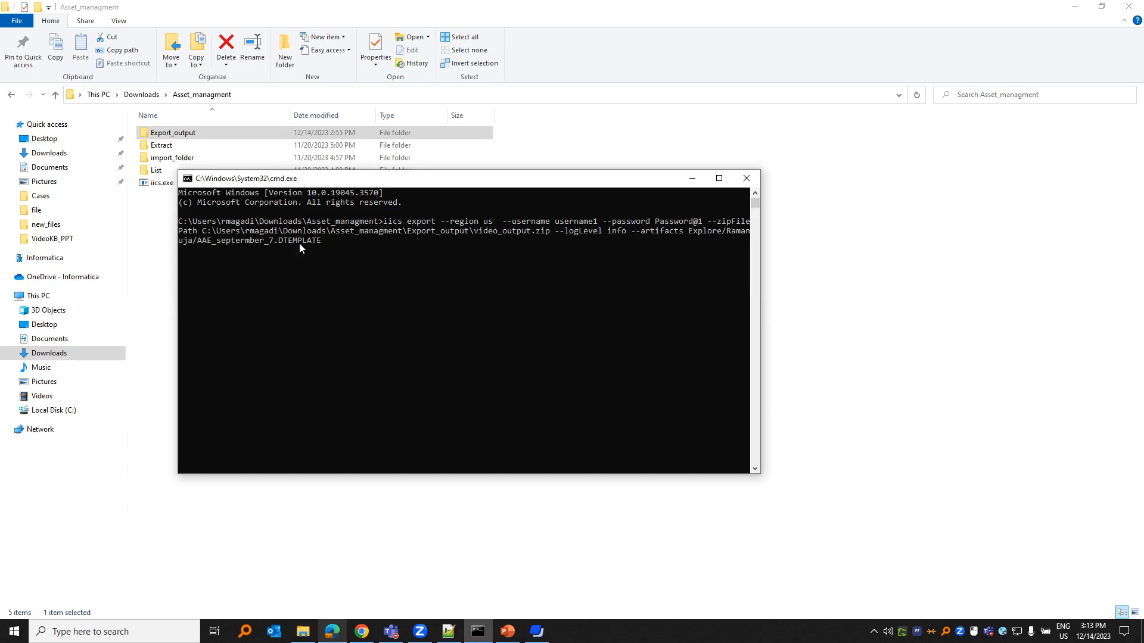
{"action": "mouse_move", "coordinate": [285, 245]}
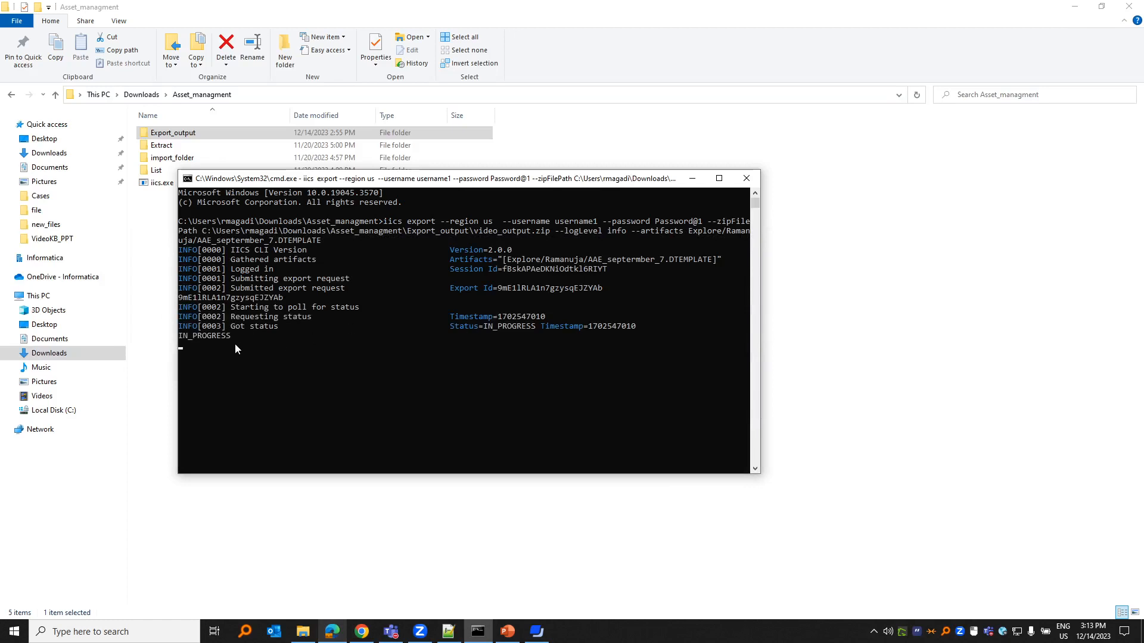
{"action": "mouse_move", "coordinate": [422, 224]}
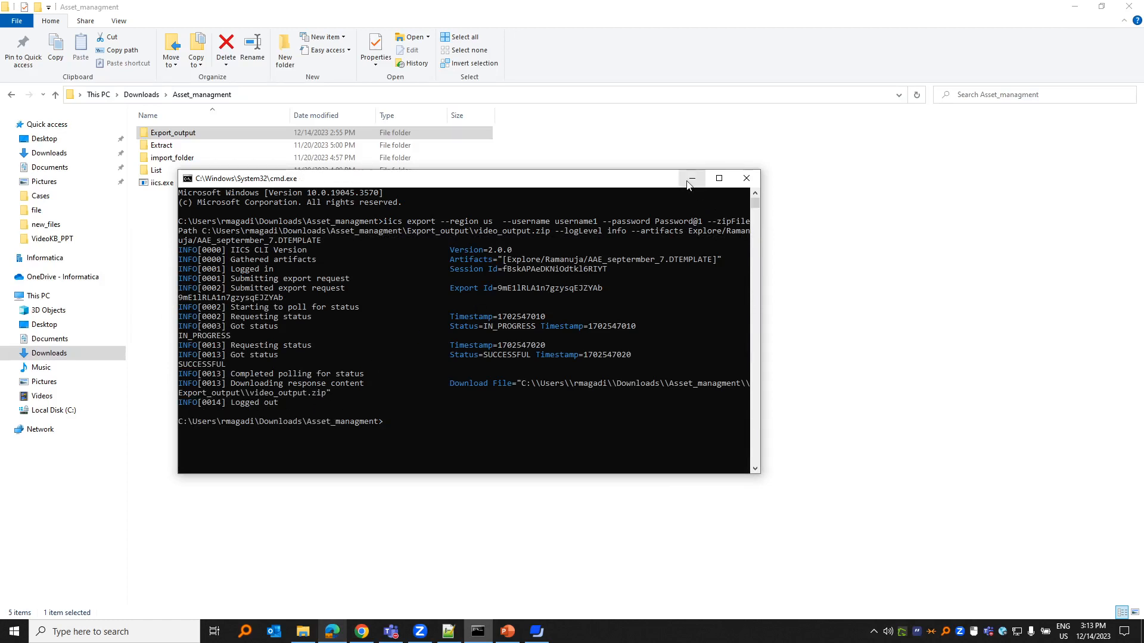
{"action": "mouse_move", "coordinate": [431, 240]}
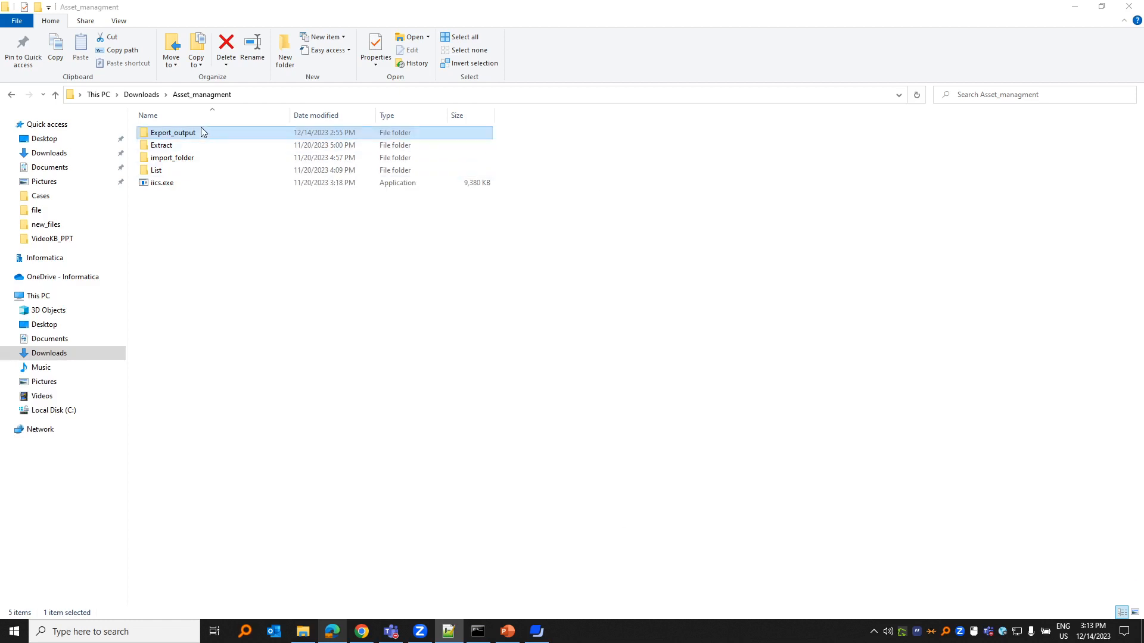
Open Export_output and the new video_output.zip archive beside output.zip
{"action": "double_click", "coordinate": [172, 132]}
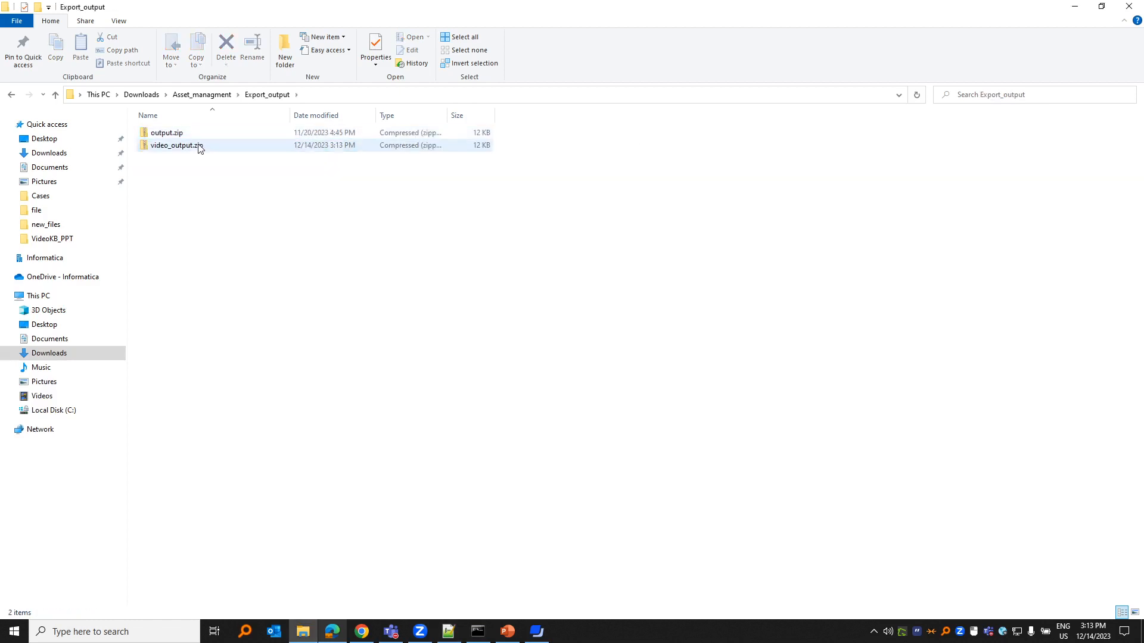
{"action": "double_click", "coordinate": [178, 145]}
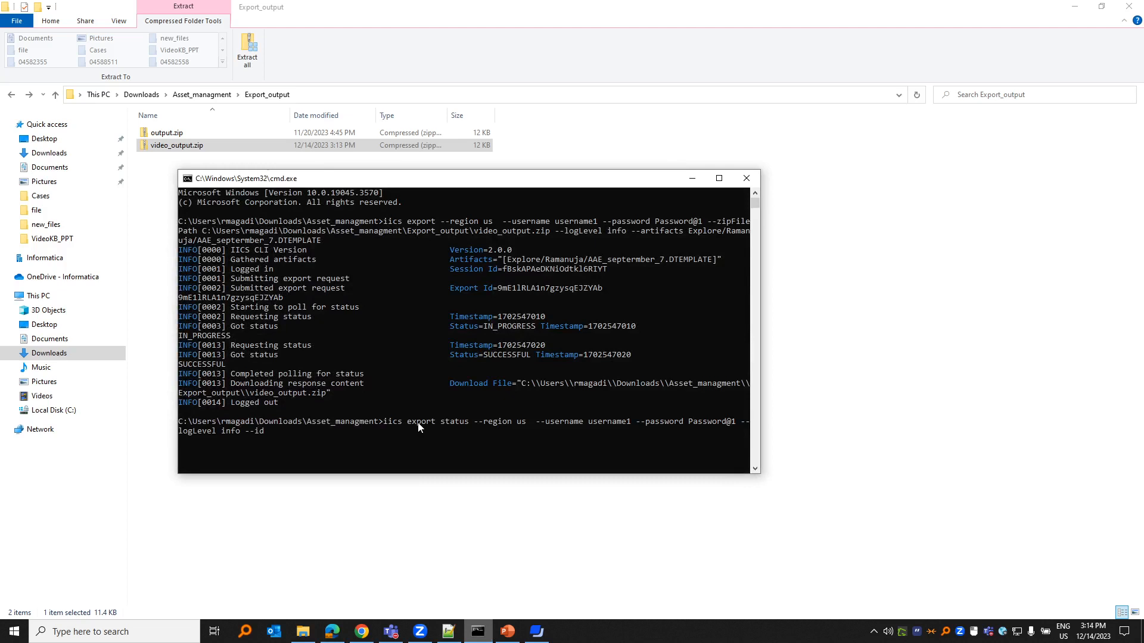
{"action": "mouse_move", "coordinate": [427, 433]}
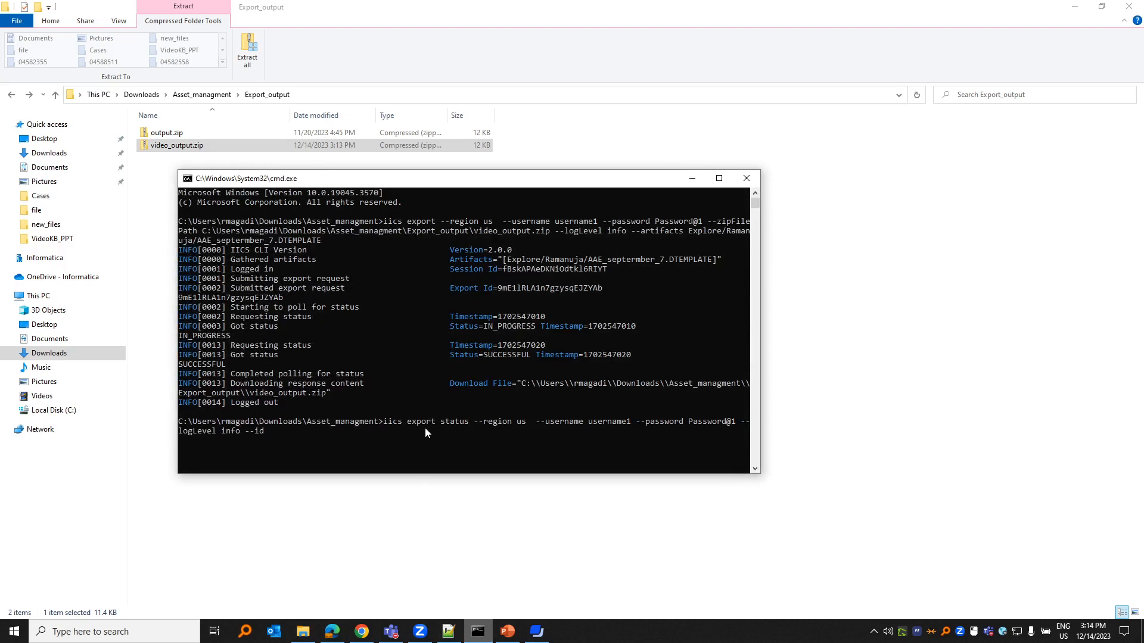
{"action": "mouse_move", "coordinate": [684, 426]}
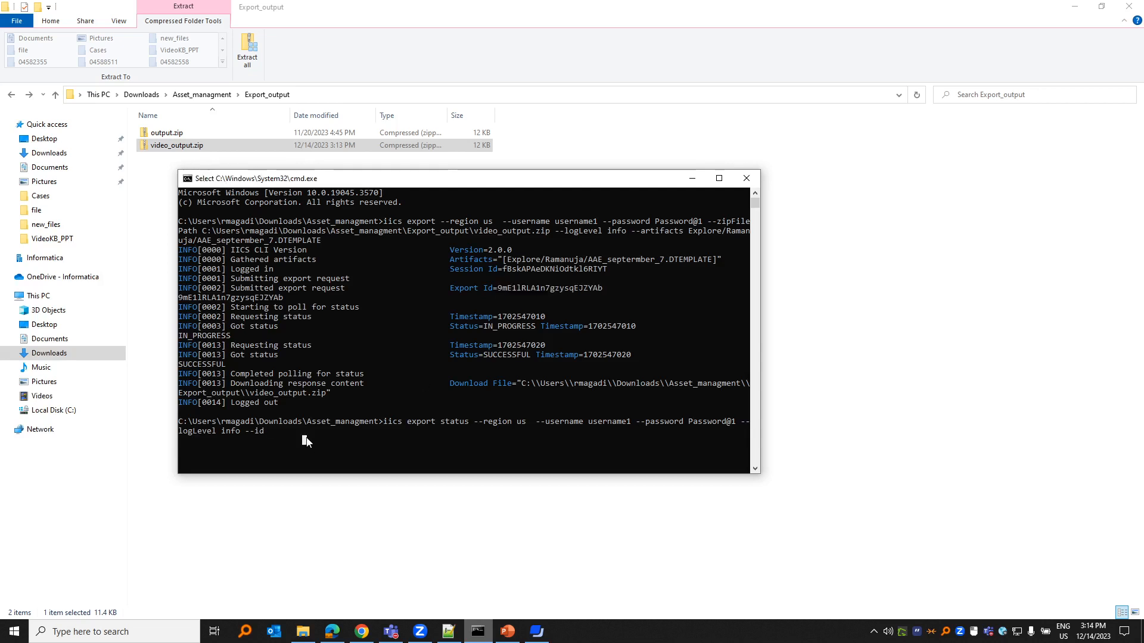
Paste export id 9mE1lRLA1n7gzysqEJZYAb onto the iics export status command
{"action": "type", "text": "9mE1lRLA1n7gzysqEJZYAb"}
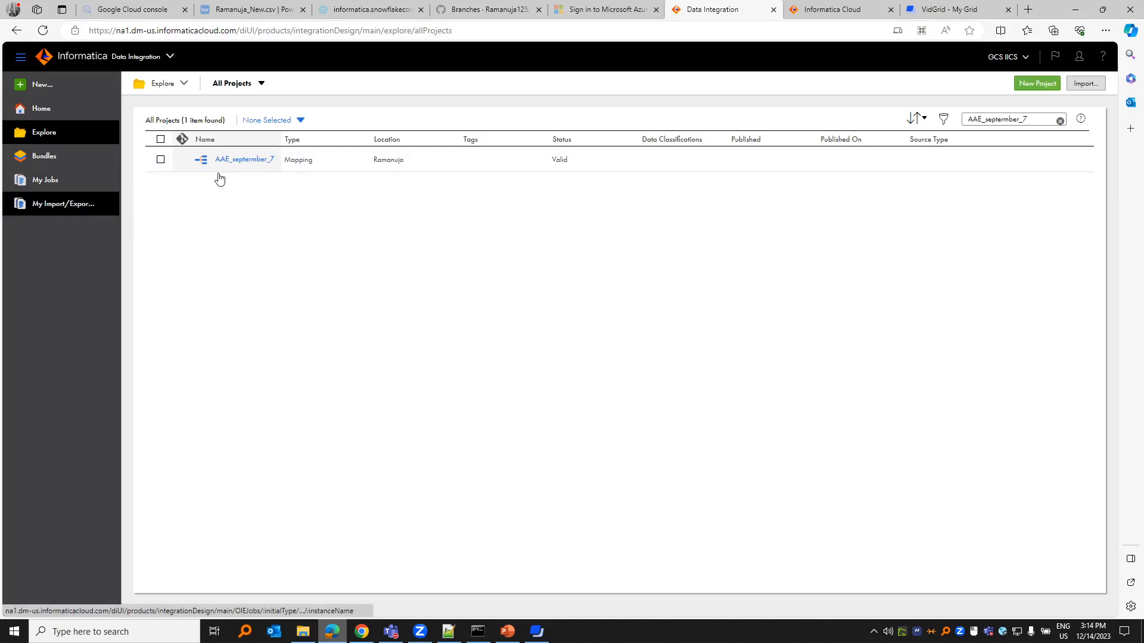
Show My Import/Export Logs' Export list with the completed IICS-CLI export job
{"action": "left_click", "coordinate": [64, 204]}
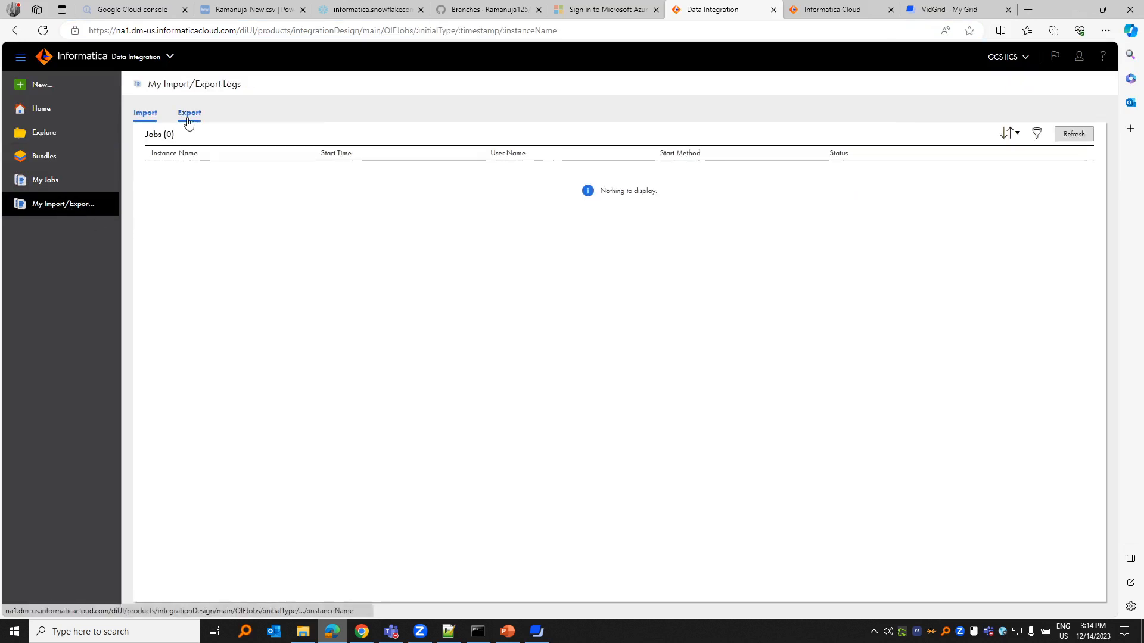
{"action": "left_click", "coordinate": [189, 113]}
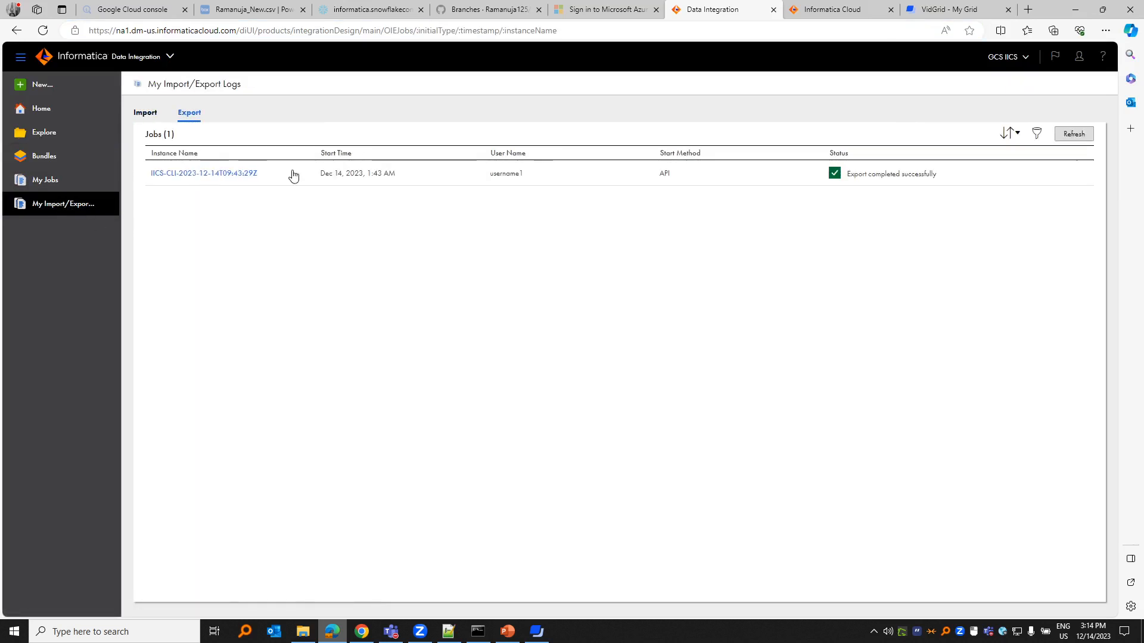
{"action": "left_click", "coordinate": [204, 173]}
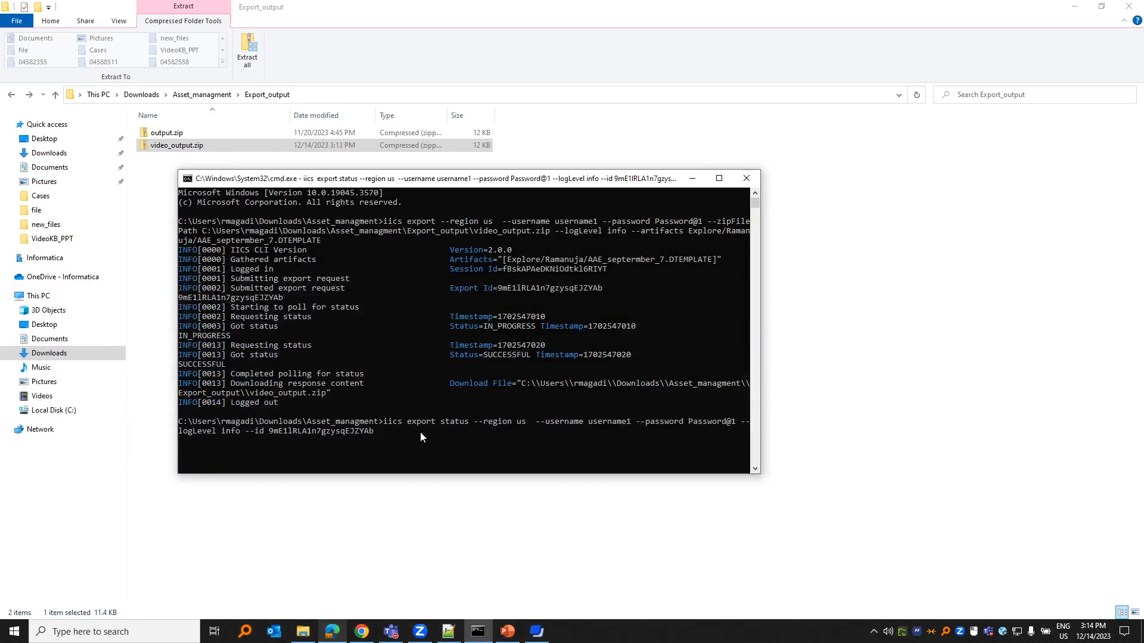
Run the iics export status command for id 9mE1lRLA1n7gzysqEJZYAb
{"action": "key", "text": "enter"}
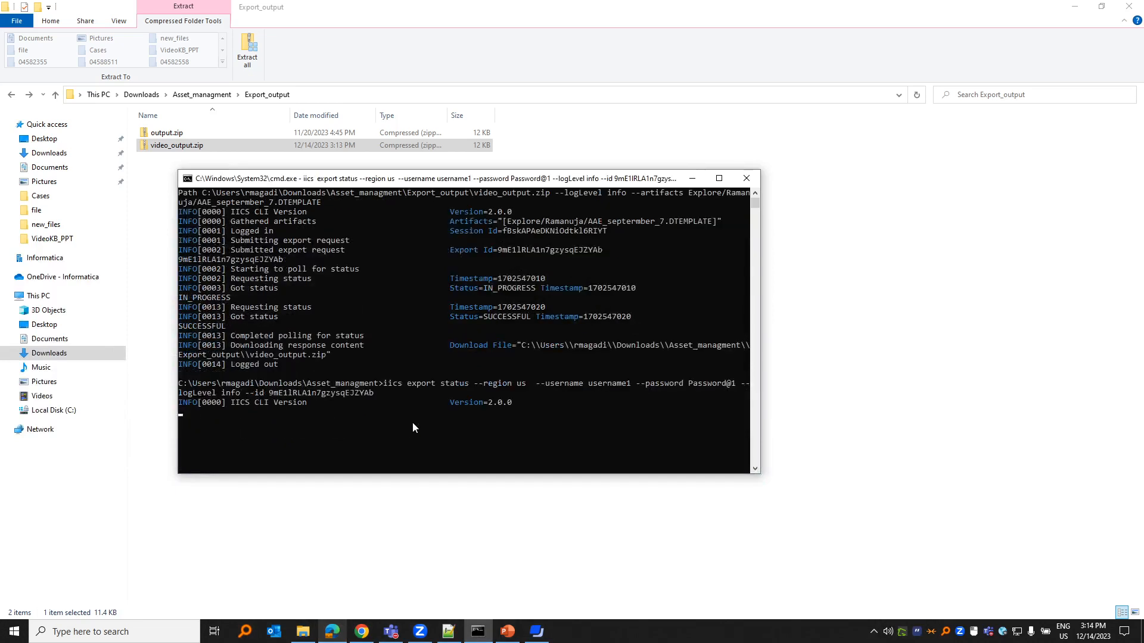
{"action": "key", "text": "enter"}
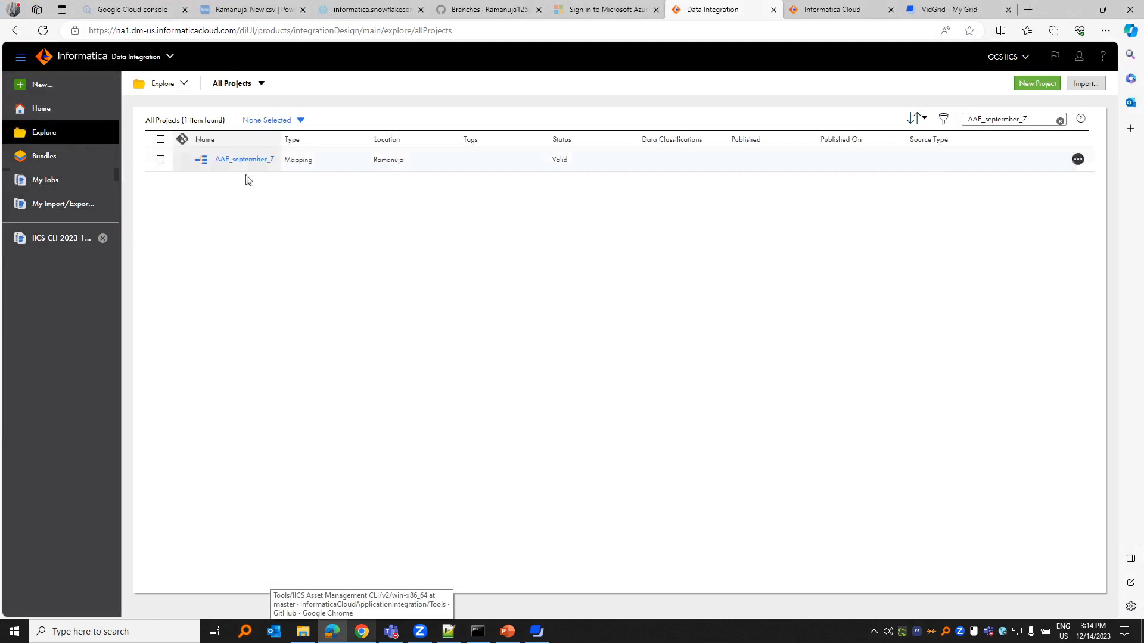
Return to My Import/Export Logs listing the successful CLI export
{"action": "left_click", "coordinate": [64, 203]}
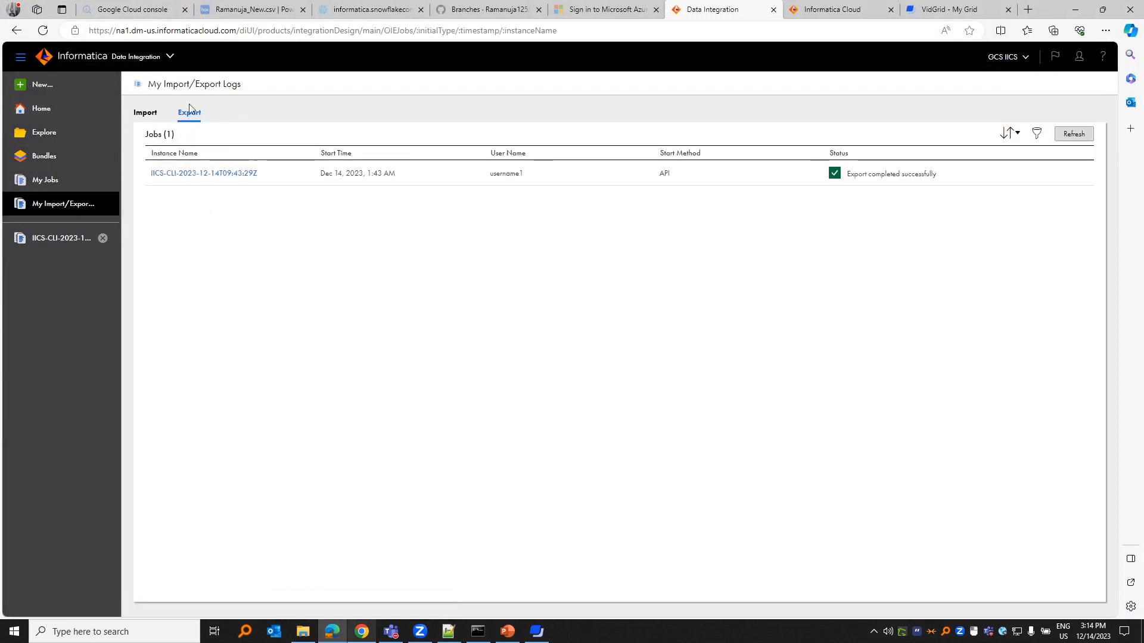
{"action": "mouse_move", "coordinate": [291, 554]}
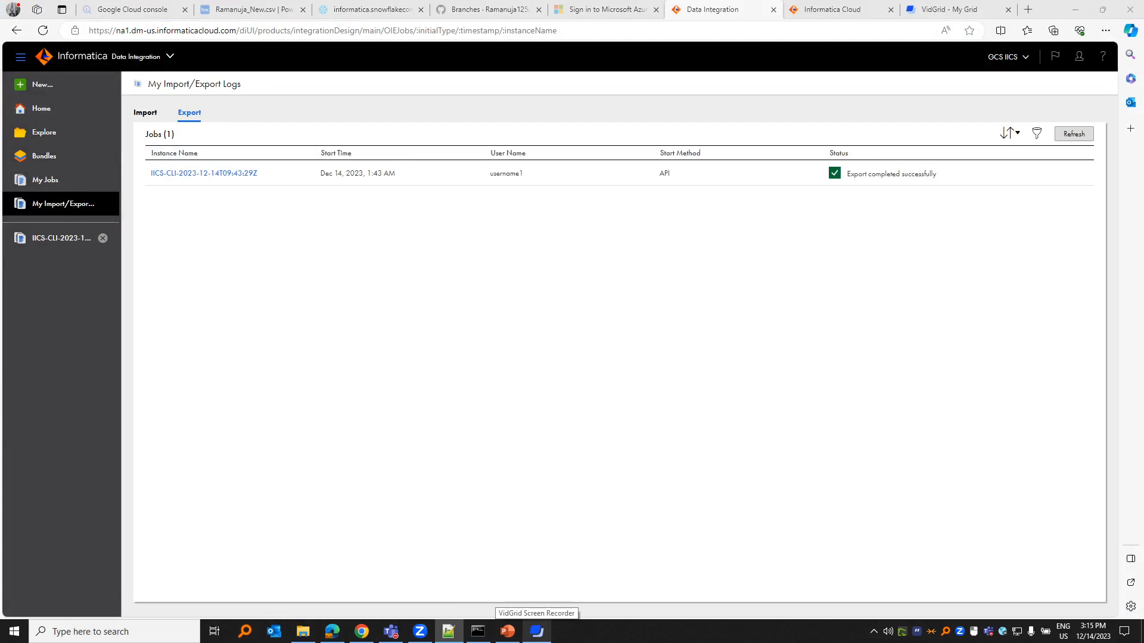
{"action": "mouse_move", "coordinate": [681, 502]}
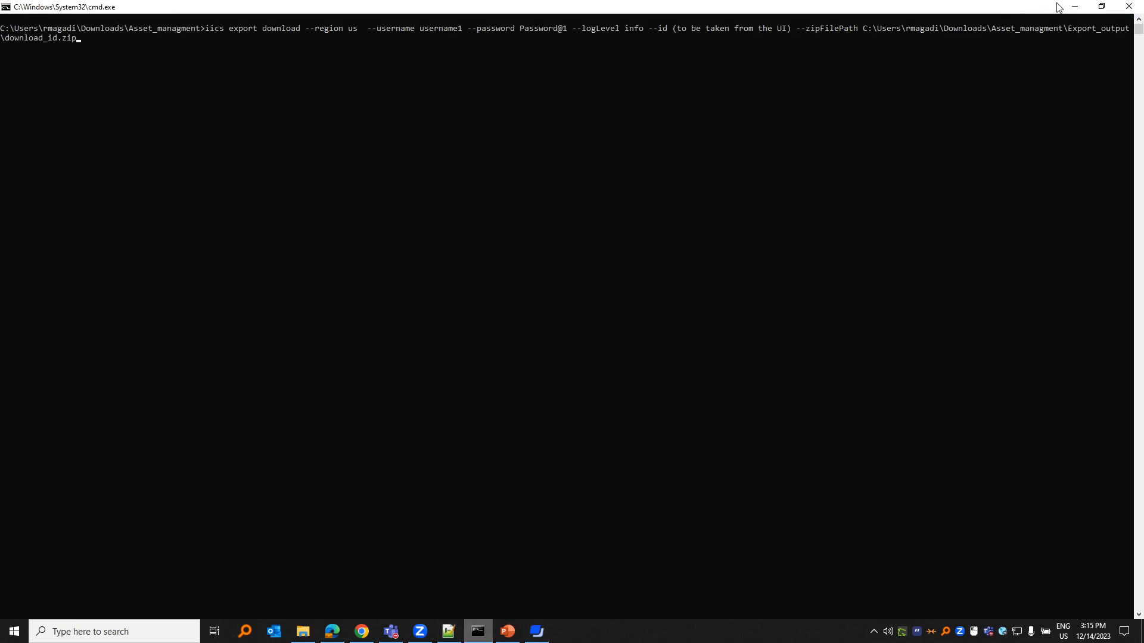
{"action": "mouse_move", "coordinate": [785, 34]}
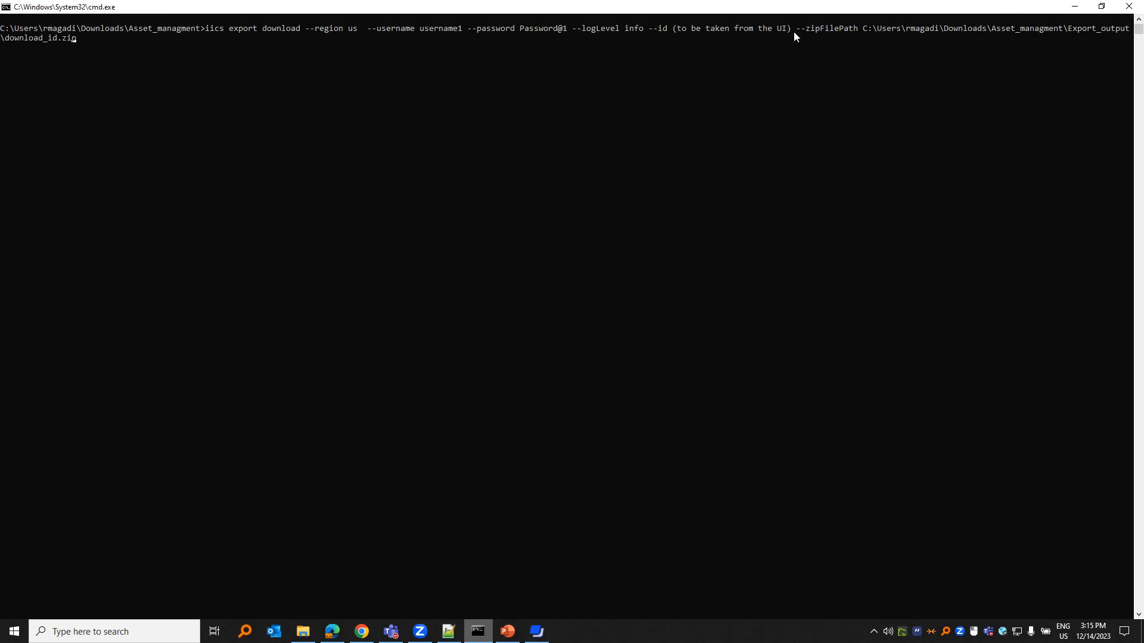
{"action": "mouse_move", "coordinate": [666, 301]}
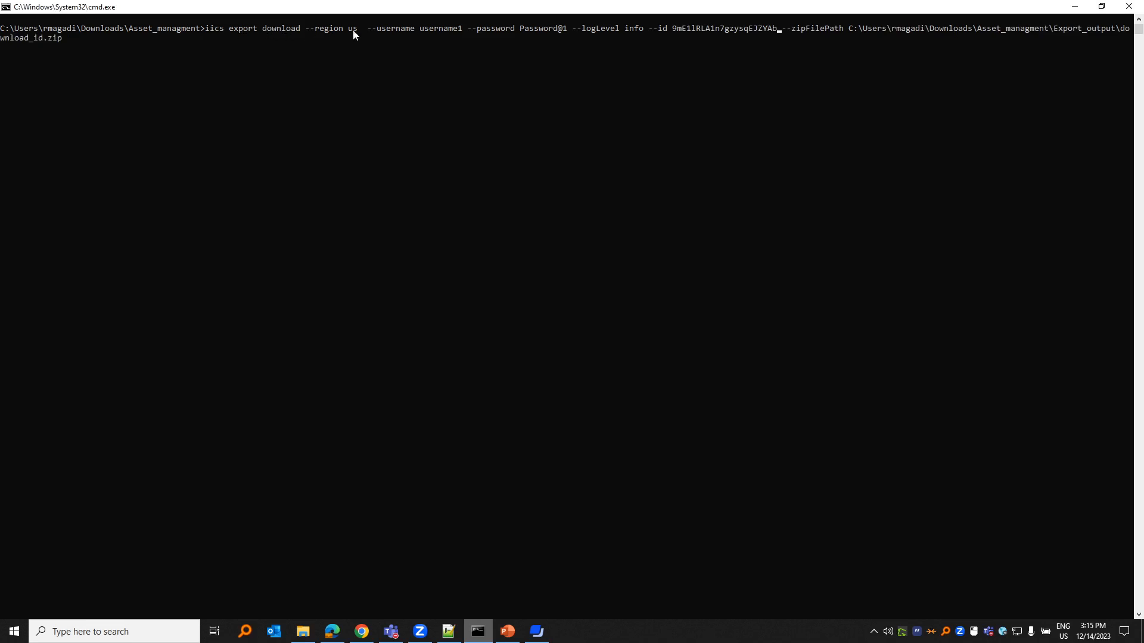
{"action": "mouse_move", "coordinate": [603, 37]}
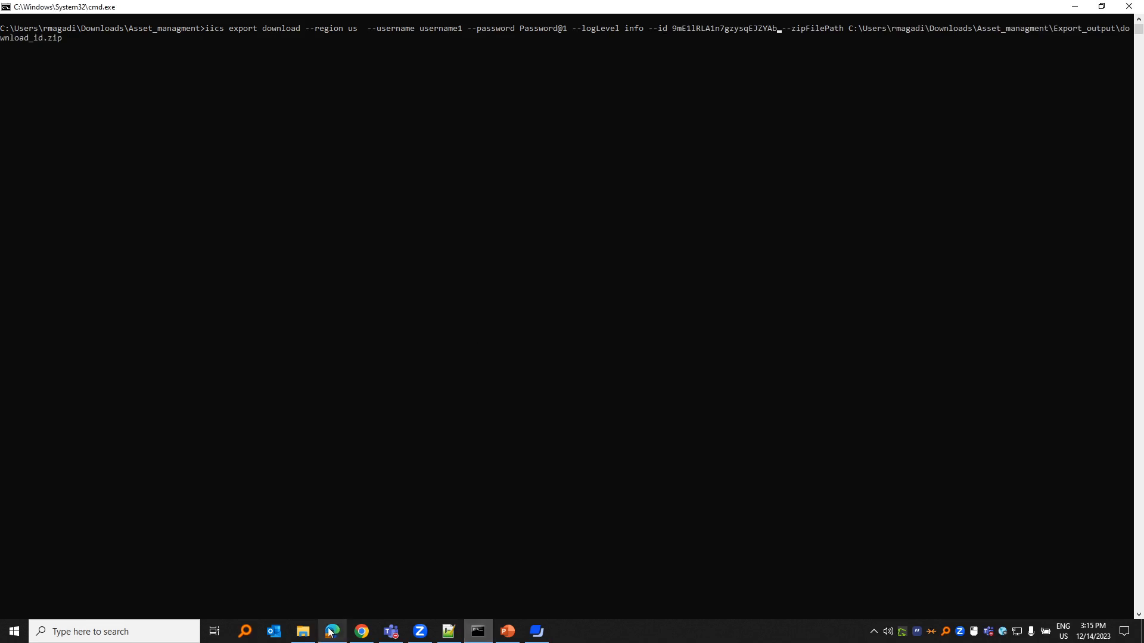
Run iics export download for id 9mE1lRLA1n7gzysqEJZYAb, saving download_id.zip into Export_output
{"action": "left_click", "coordinate": [333, 631]}
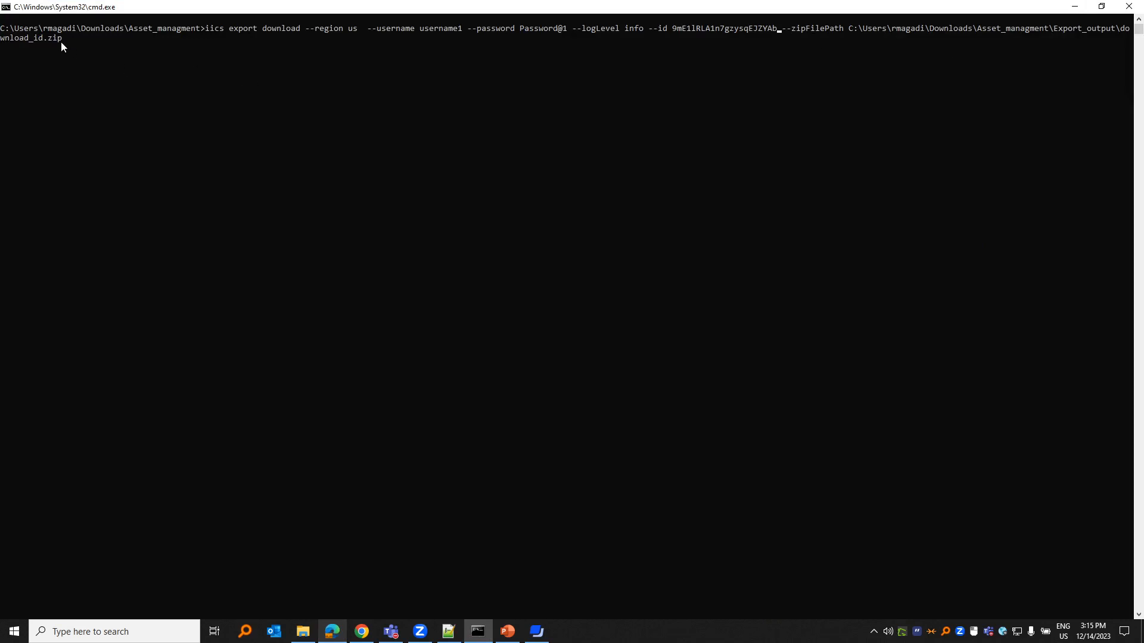
{"action": "mouse_move", "coordinate": [1094, 35]}
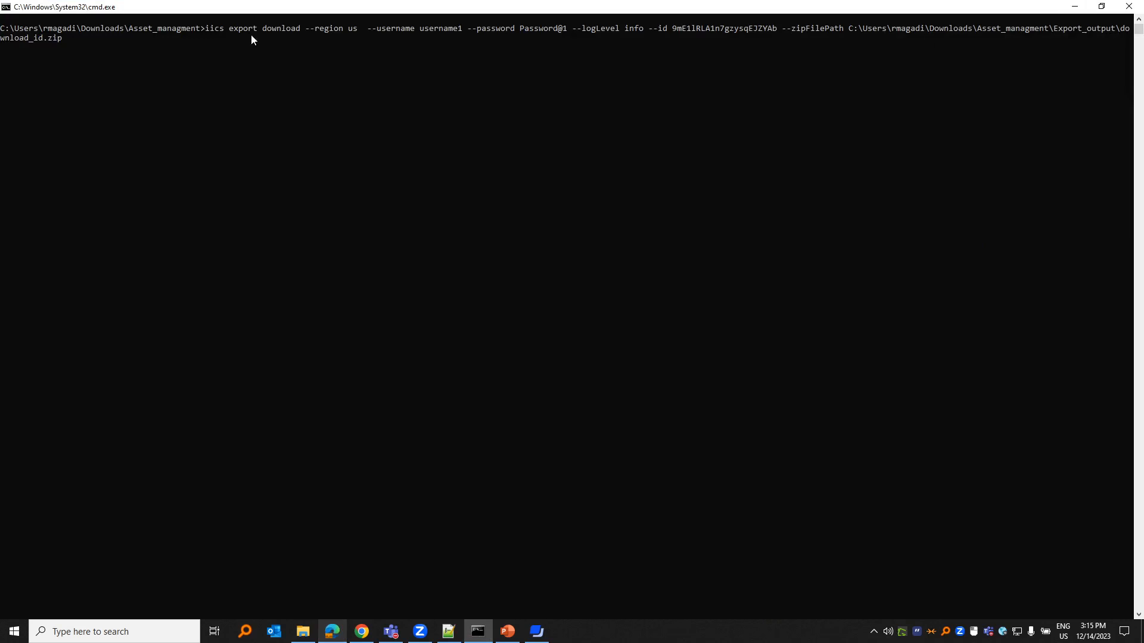
{"action": "mouse_move", "coordinate": [67, 44]}
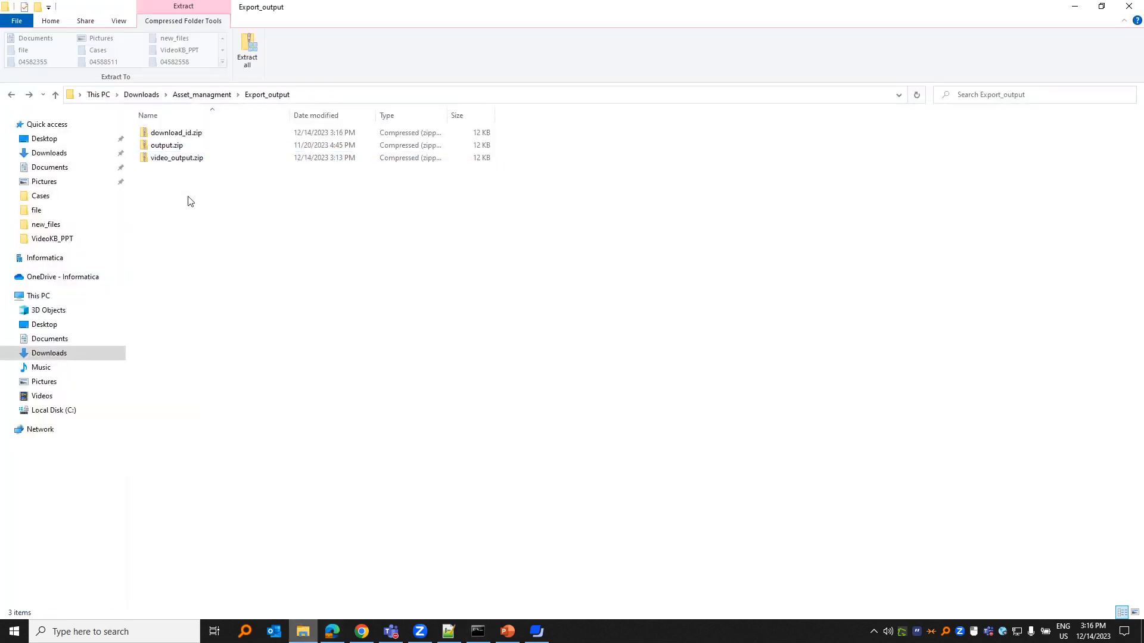
Select download_id.zip in Export_output next to output.zip and video_output.zip
{"action": "left_click", "coordinate": [175, 133]}
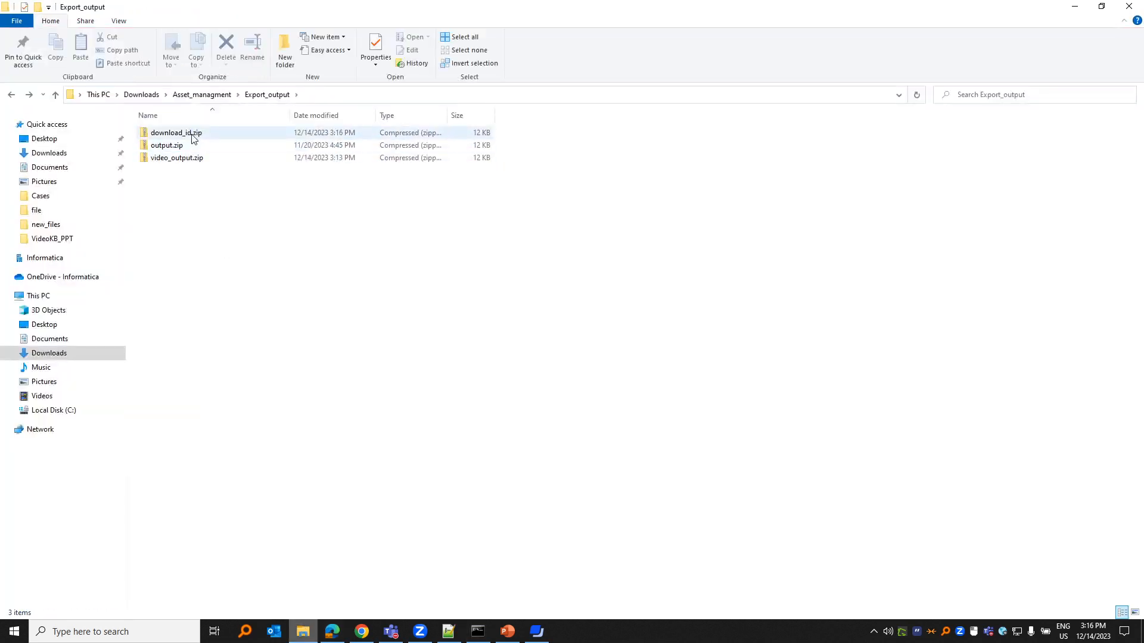
{"action": "left_click", "coordinate": [175, 133]}
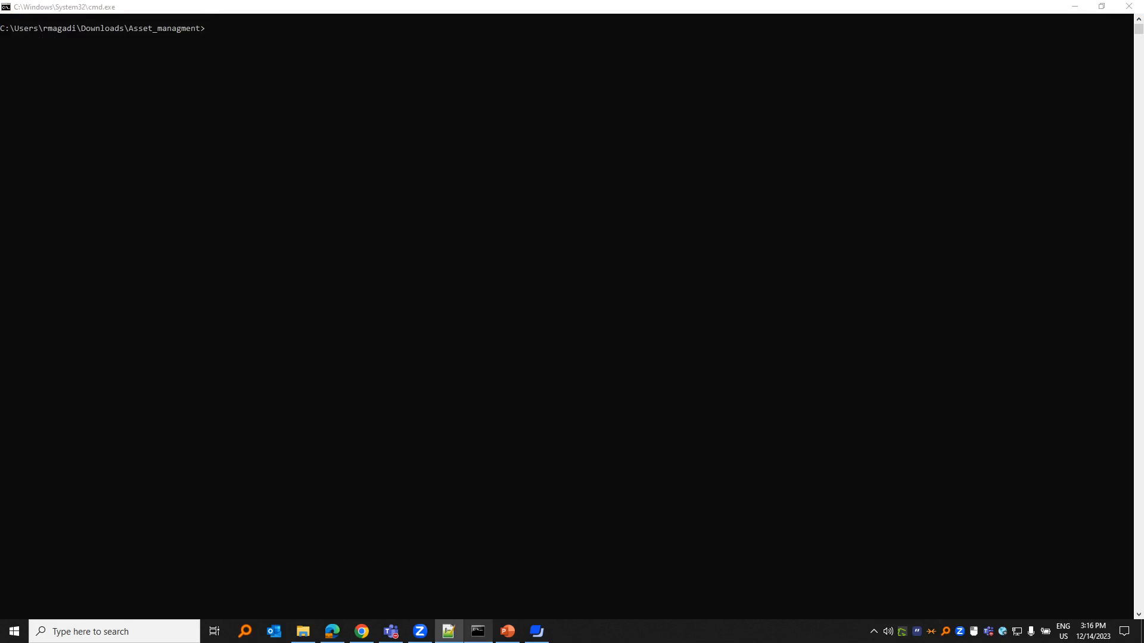
Type iics extract --logLevel info with Extract\import.zip and workspaceDir Extract\exported_output
{"action": "type", "text": "iics extract --logLevel info --zipFilePath C:\\Users\\rmagadi\\Downloads\\Asset_managment\\Extract\\import.zip --workspaceDir C:\\Users\\rmagadi\\Downloads\\Asset_managment\\Extract\\exported_output"}
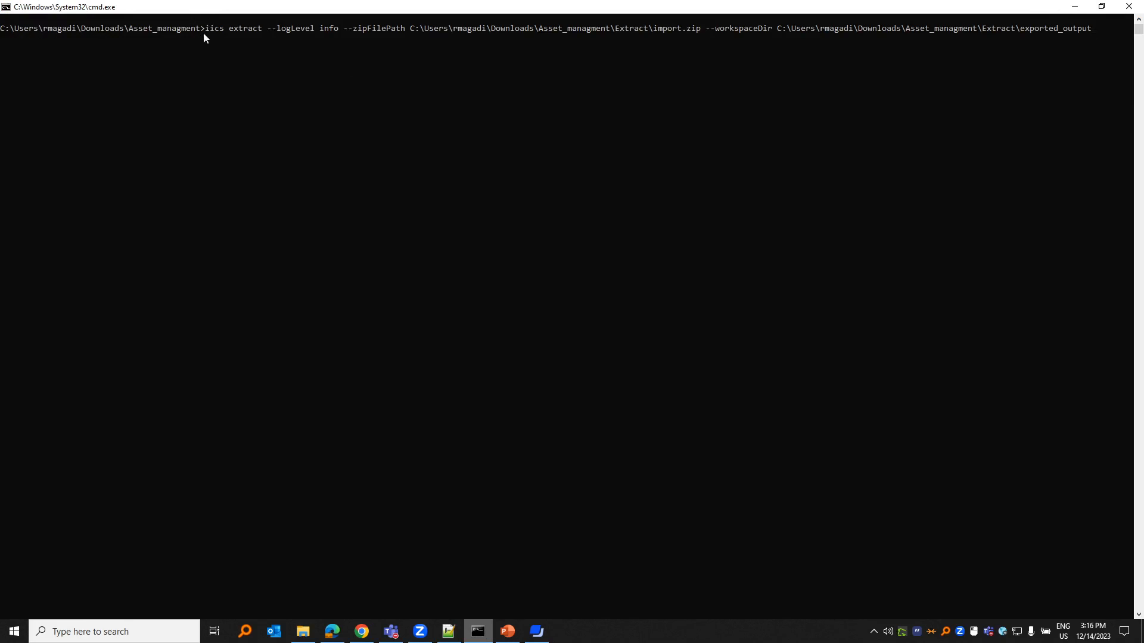
{"action": "mouse_move", "coordinate": [260, 40]}
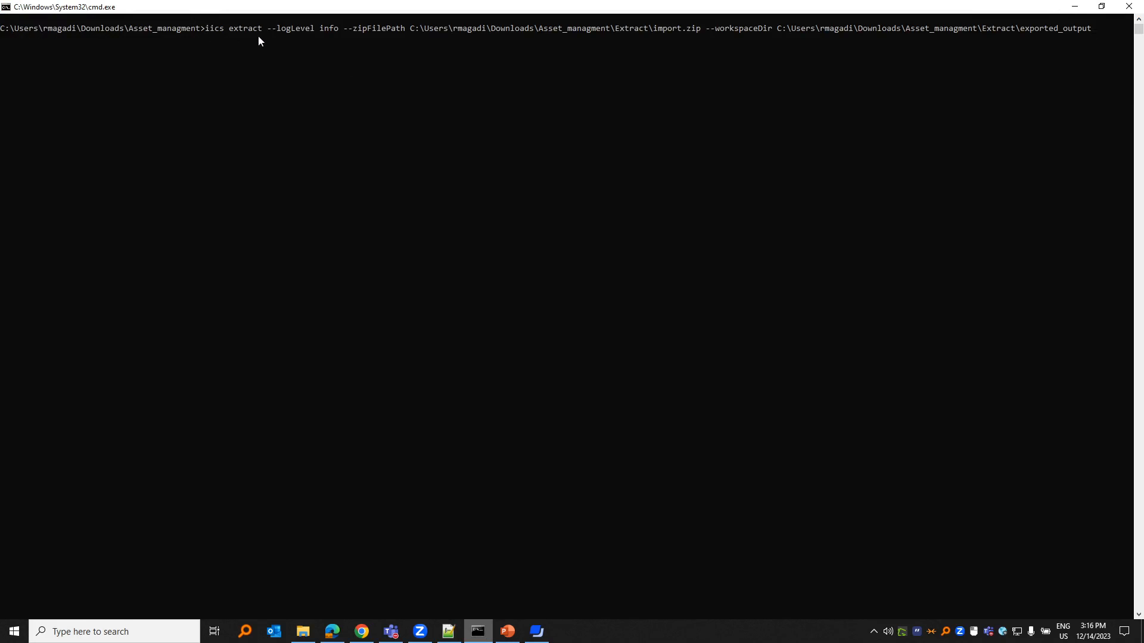
{"action": "mouse_move", "coordinate": [302, 631]}
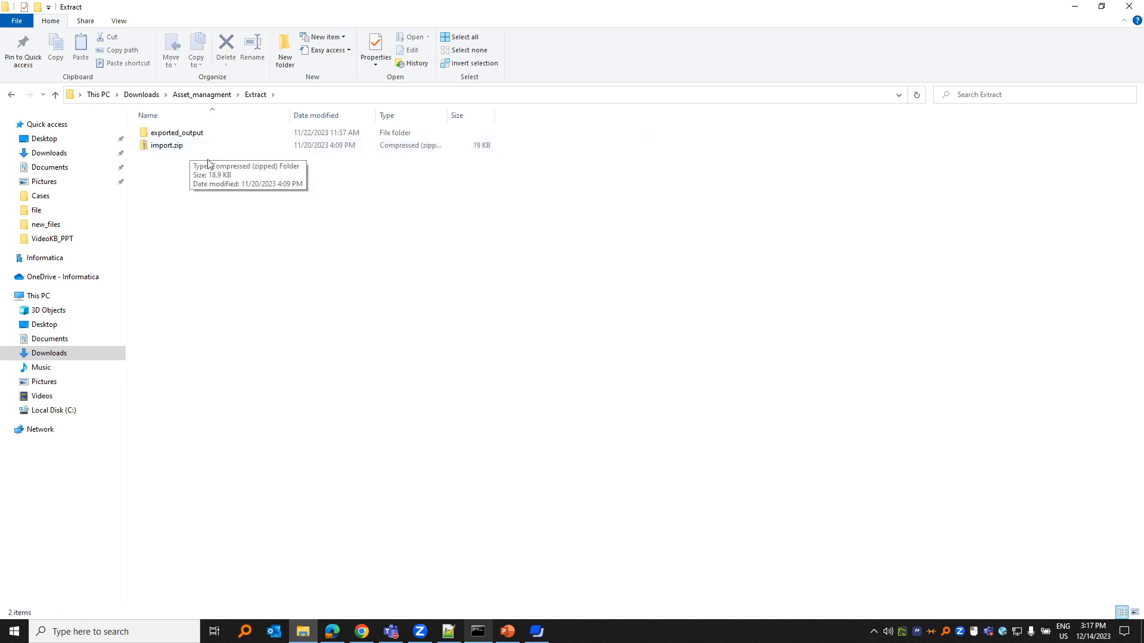
{"action": "mouse_move", "coordinate": [456, 630]}
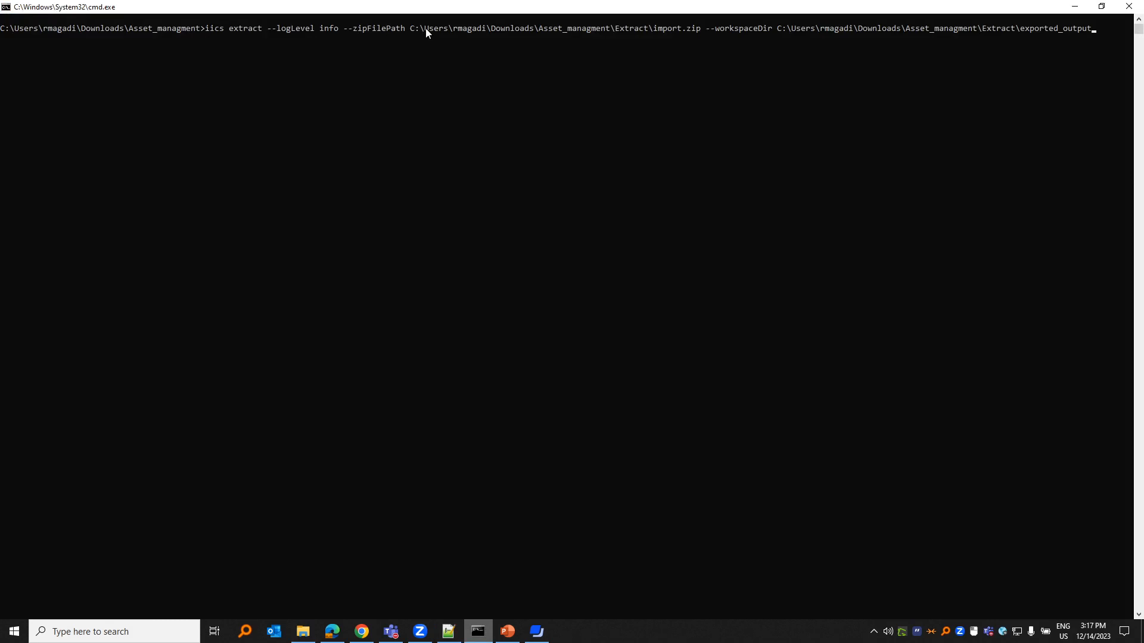
{"action": "mouse_move", "coordinate": [457, 44]}
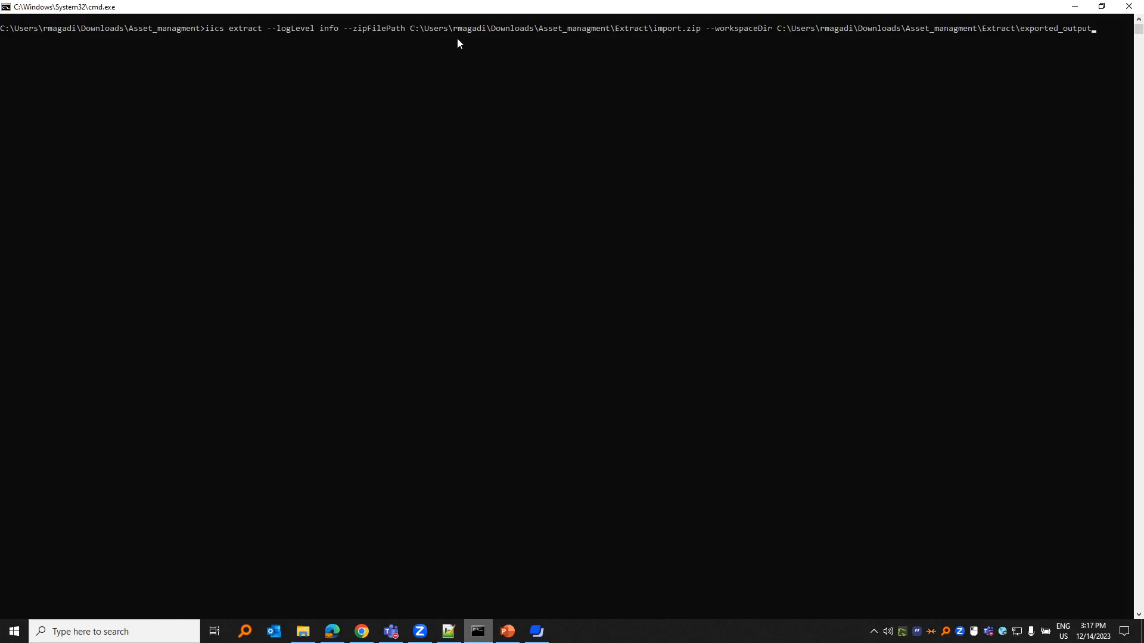
{"action": "mouse_move", "coordinate": [715, 37]}
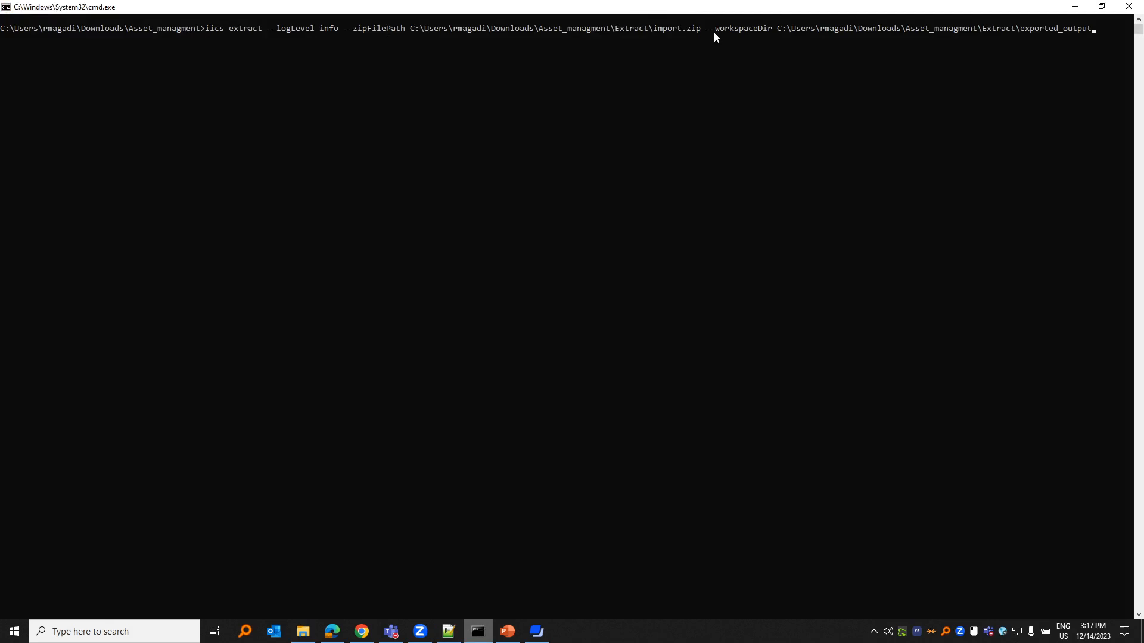
{"action": "mouse_move", "coordinate": [737, 35]}
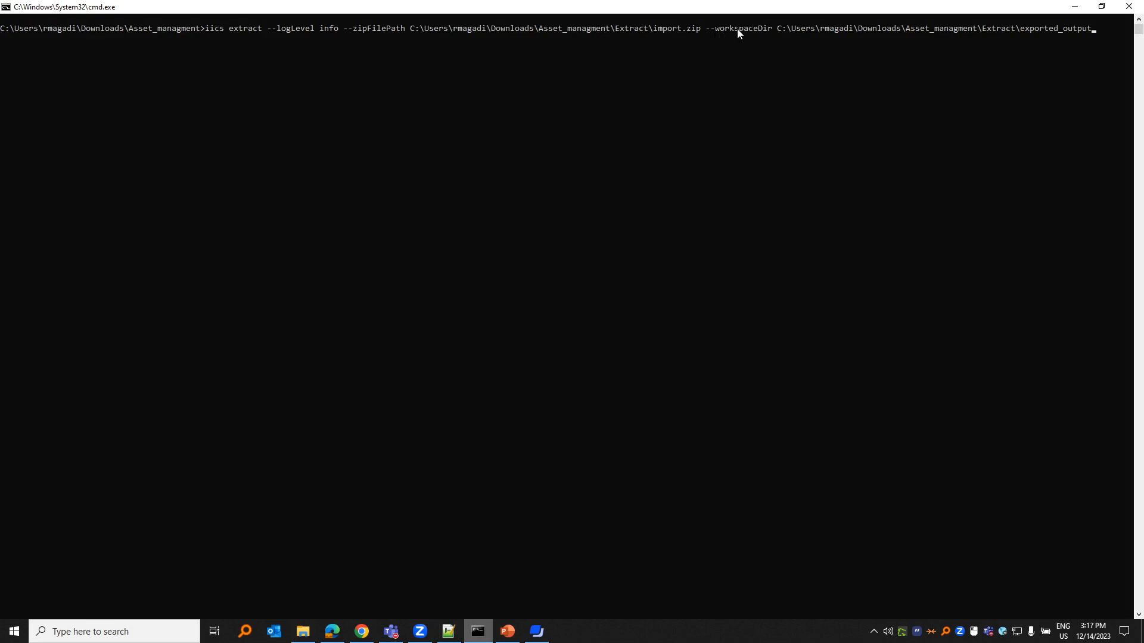
{"action": "mouse_move", "coordinate": [779, 31]}
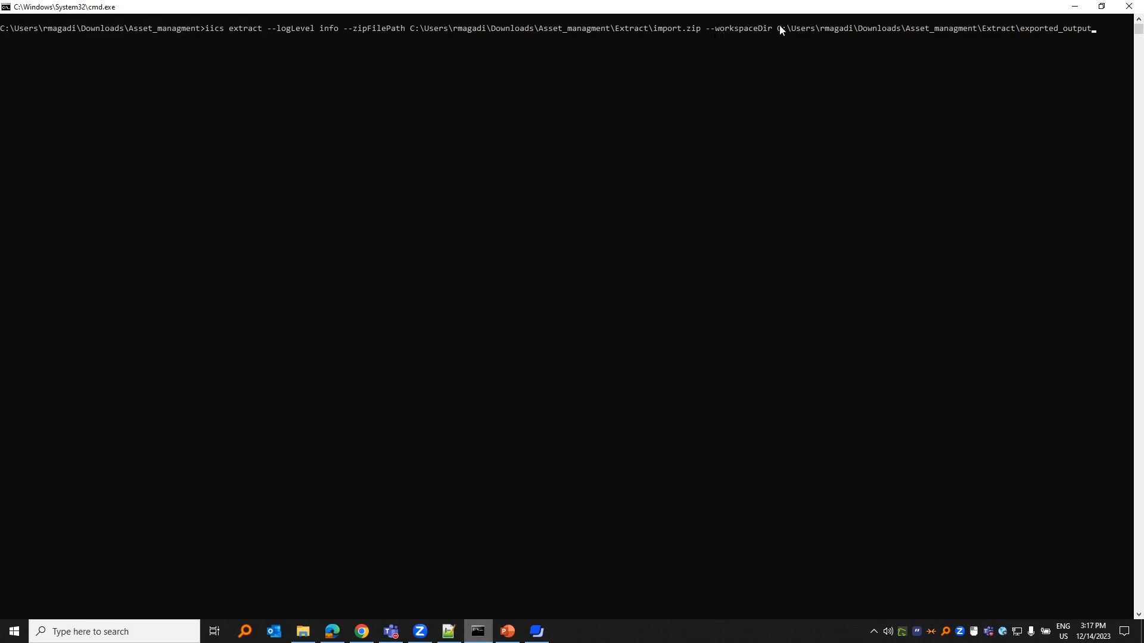
{"action": "mouse_move", "coordinate": [1000, 24]}
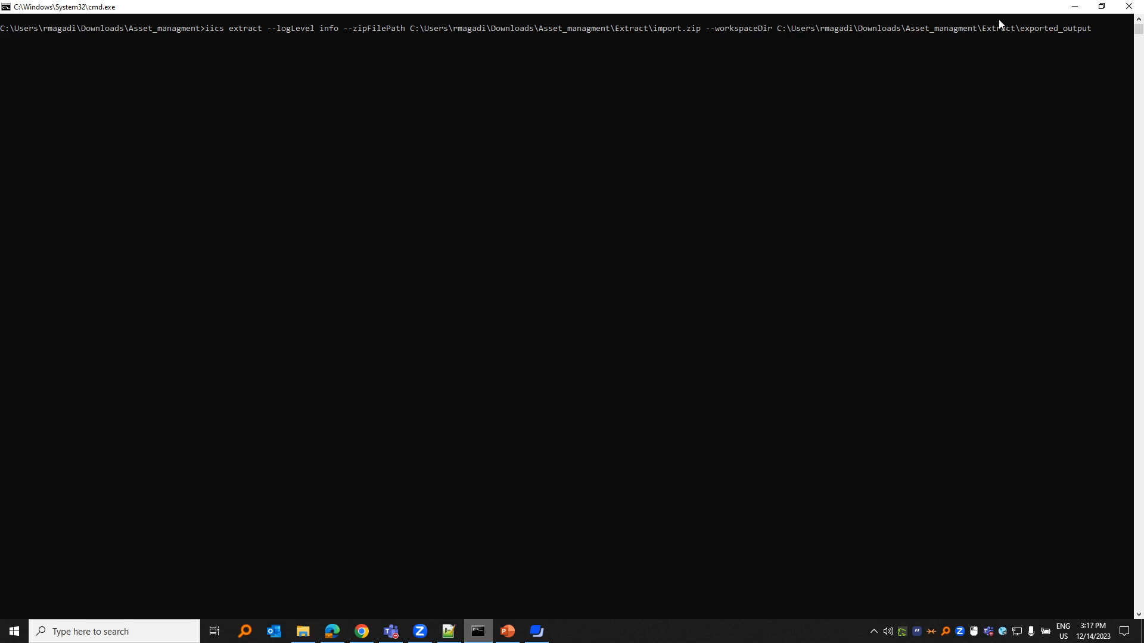
{"action": "mouse_move", "coordinate": [1002, 46]}
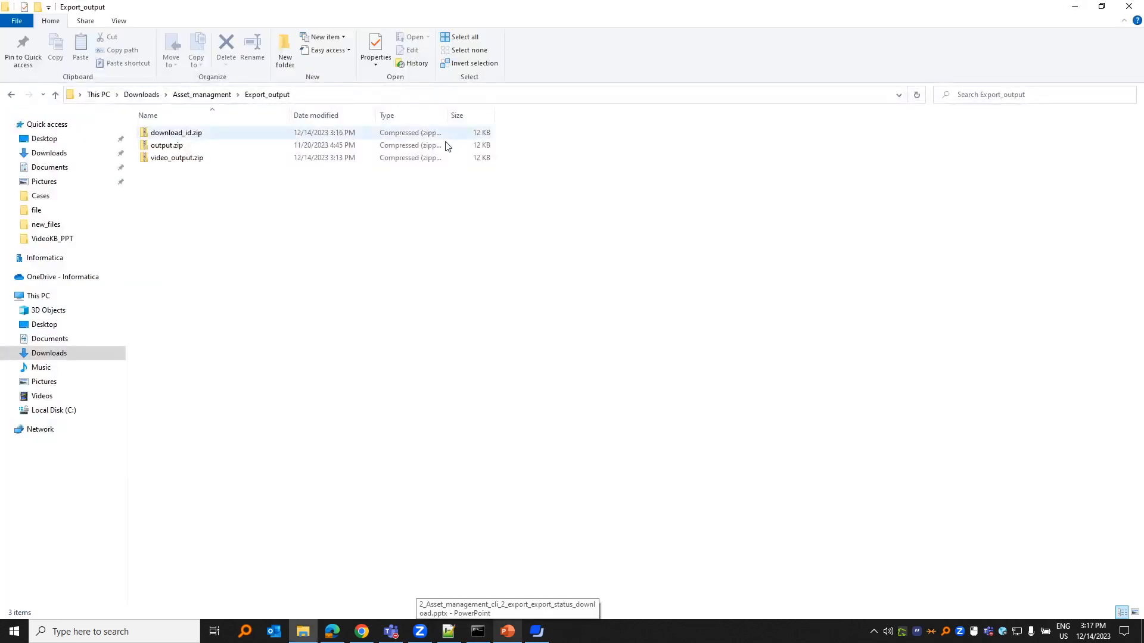
Permanently delete the old Explore and SYS folders from Extract\exported_output
{"action": "left_click", "coordinate": [11, 95]}
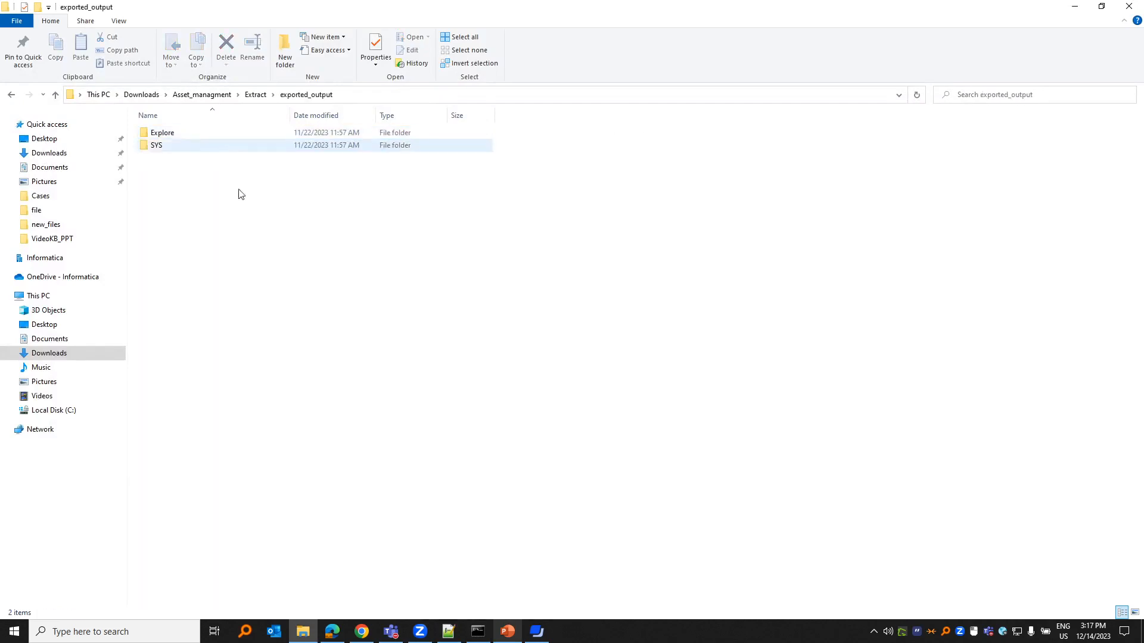
{"action": "left_click", "coordinate": [225, 45]}
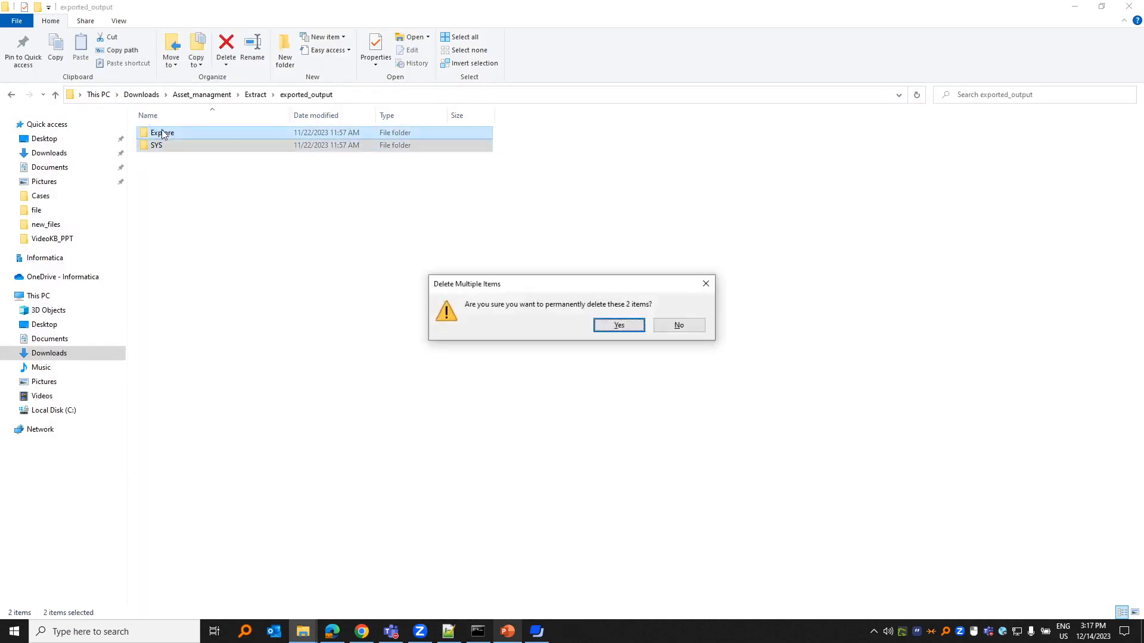
{"action": "left_click", "coordinate": [617, 324]}
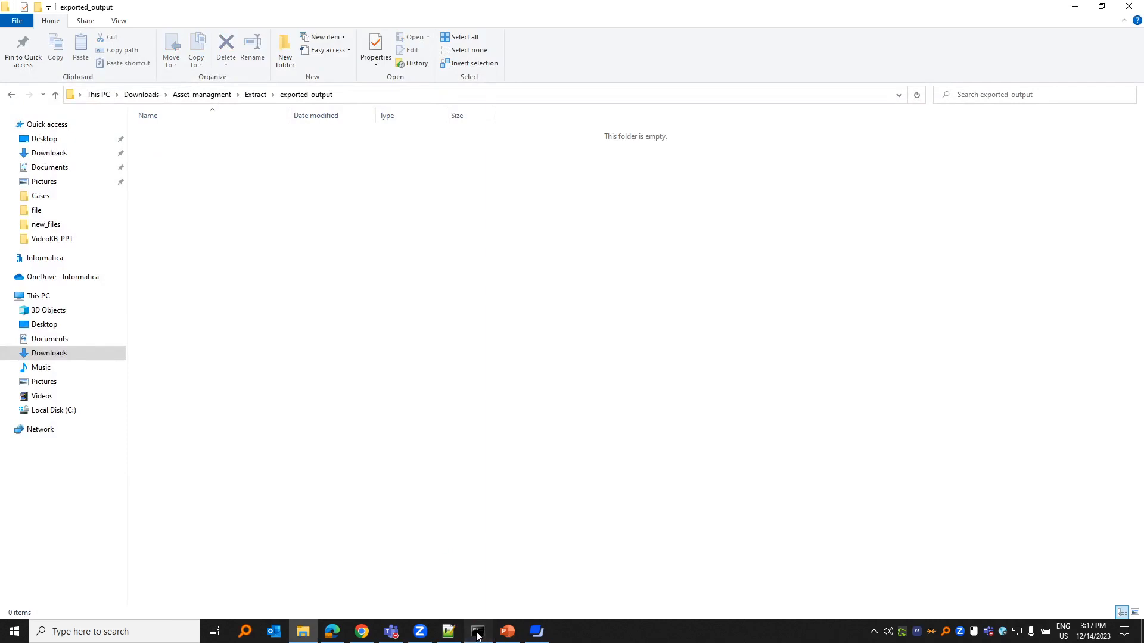
Run the extract, verify fresh Explore and SYS folders, and return to the PowerPoint Summary slide
{"action": "left_click", "coordinate": [477, 631]}
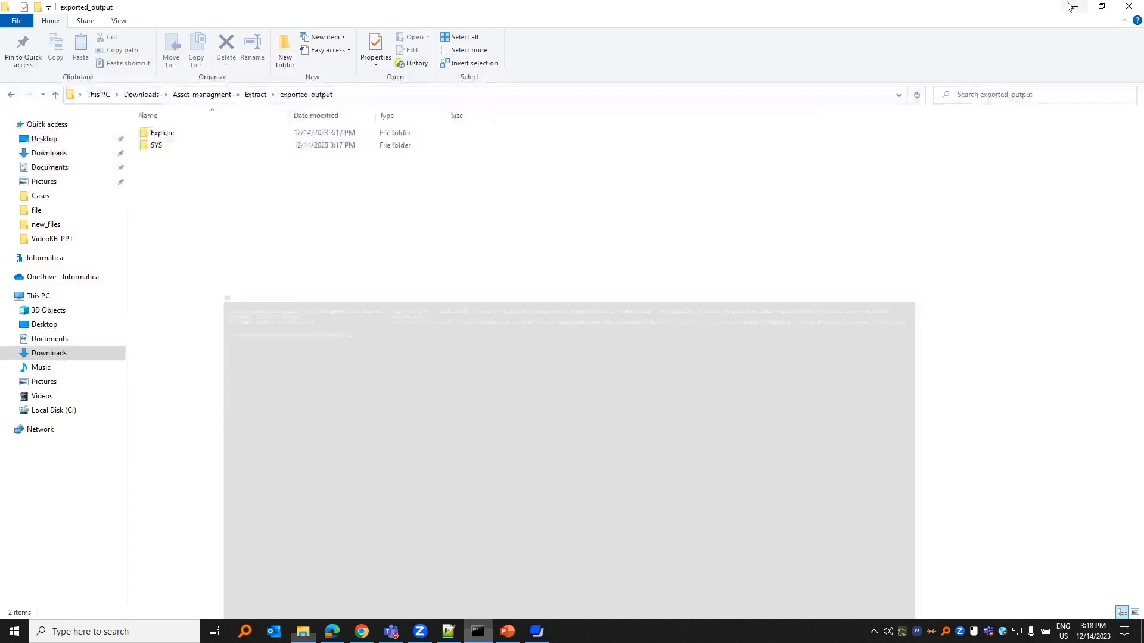
{"action": "double_click", "coordinate": [162, 133]}
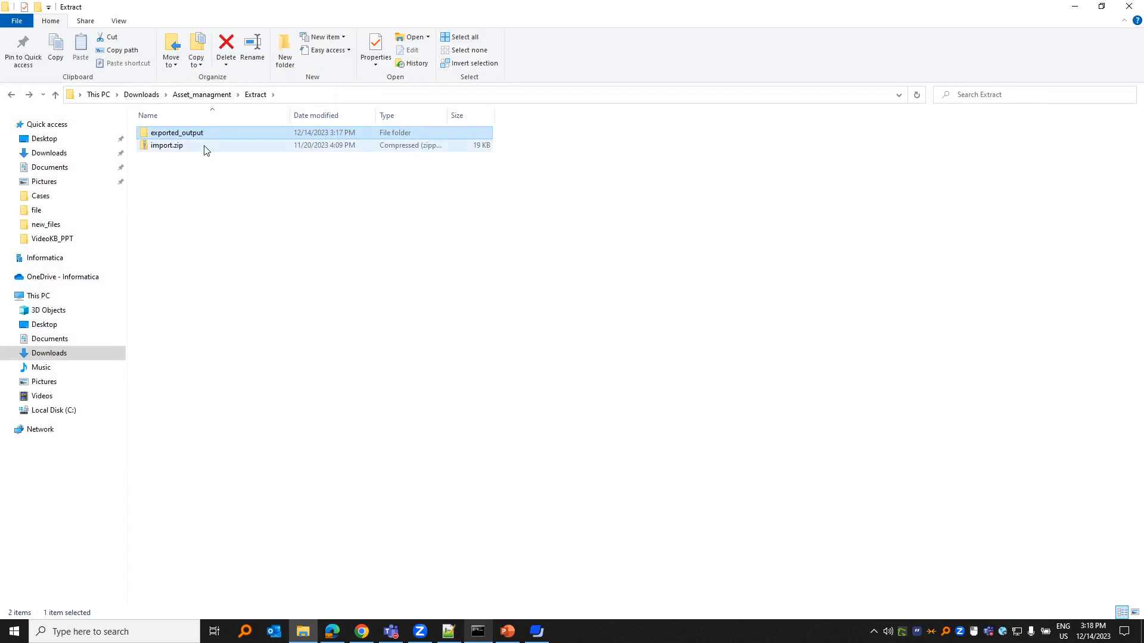
{"action": "left_click", "coordinate": [507, 632]}
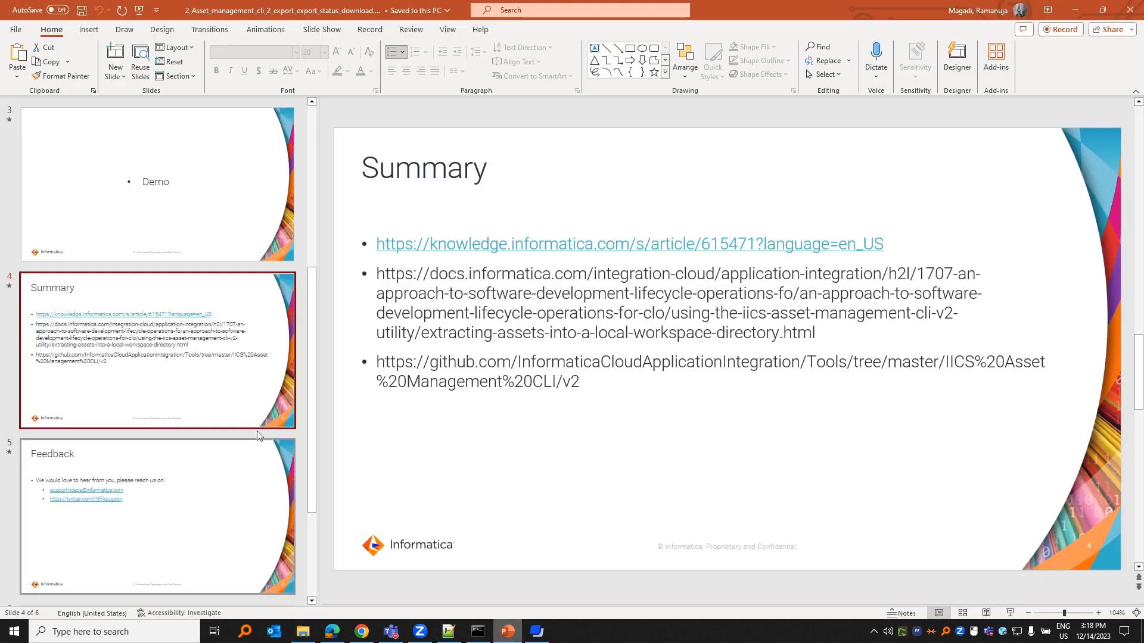